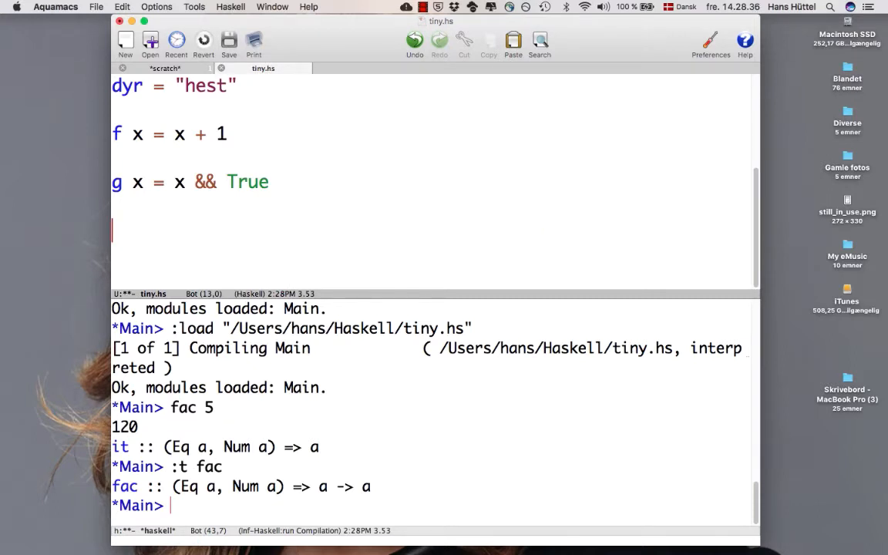
- Type the two fac clauses: fac 0 = 1 and fac n = n * fac (n-1)
text(f)
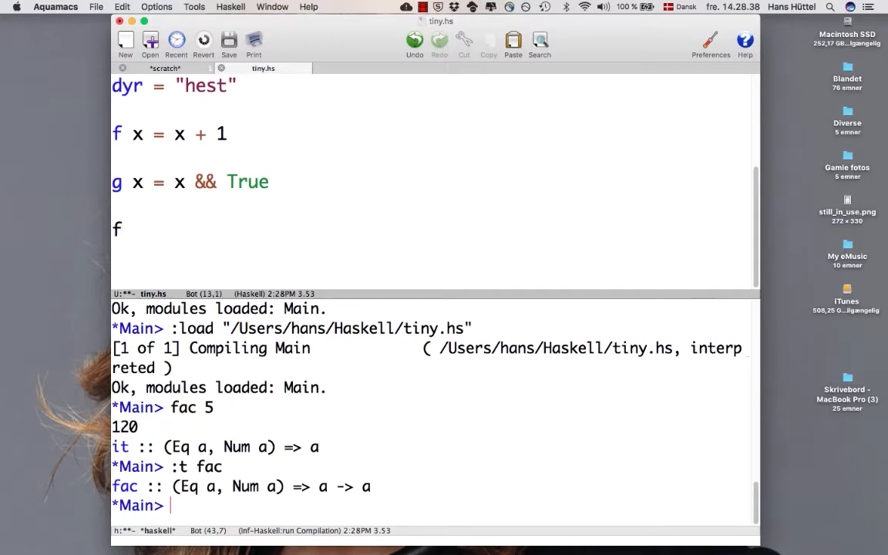
text(ac)
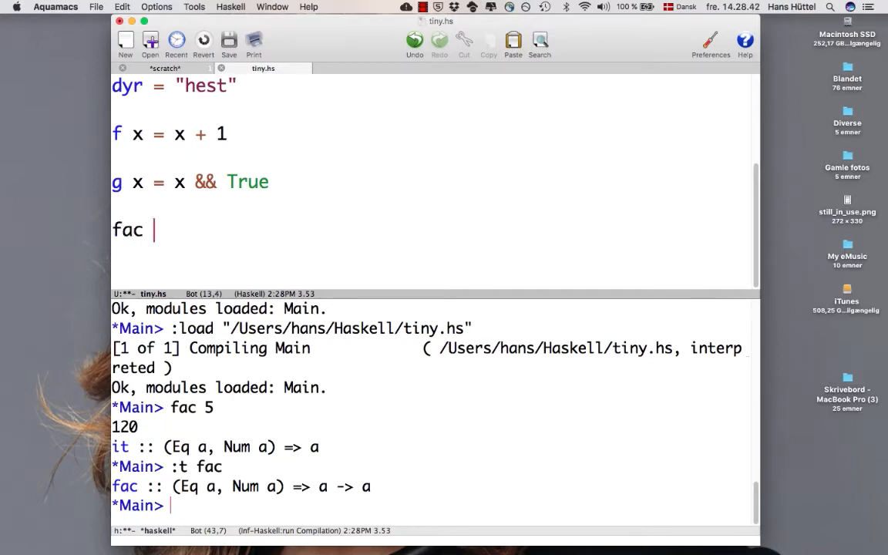
text(0 = 1)
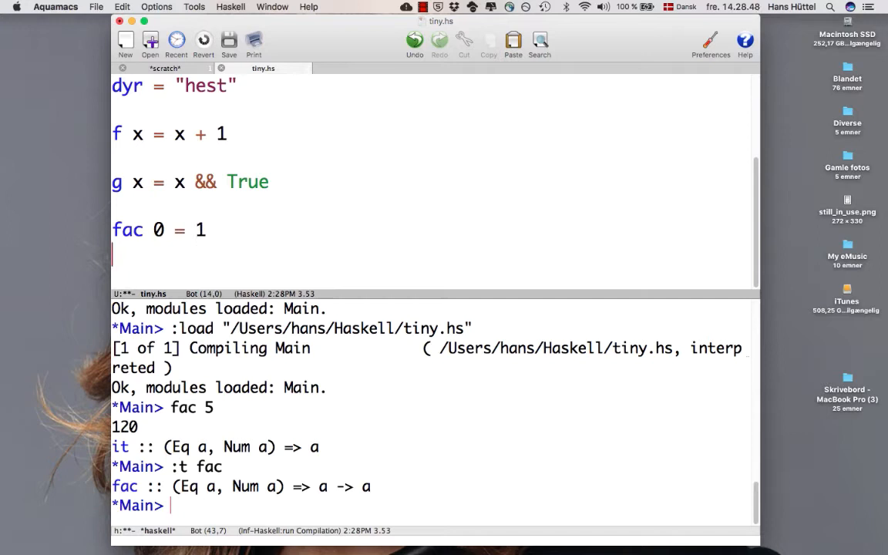
text(fac)
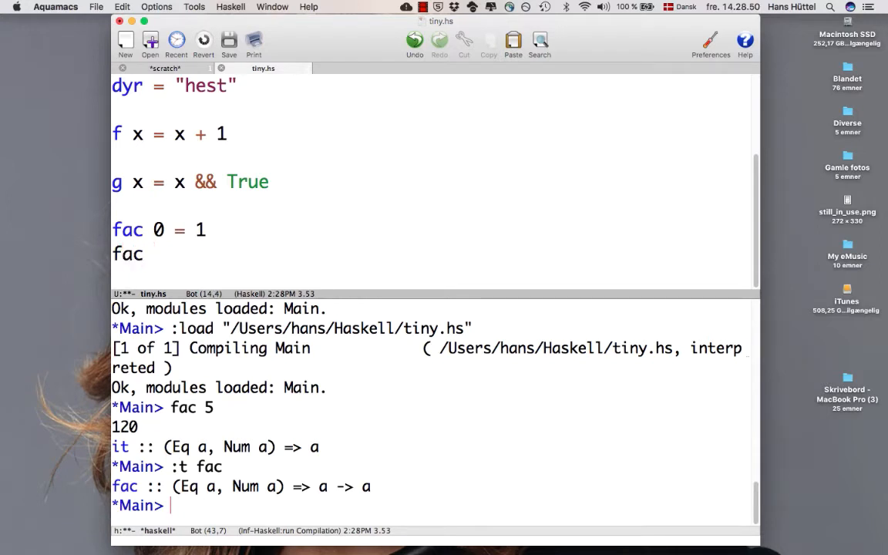
text(n = n * f)
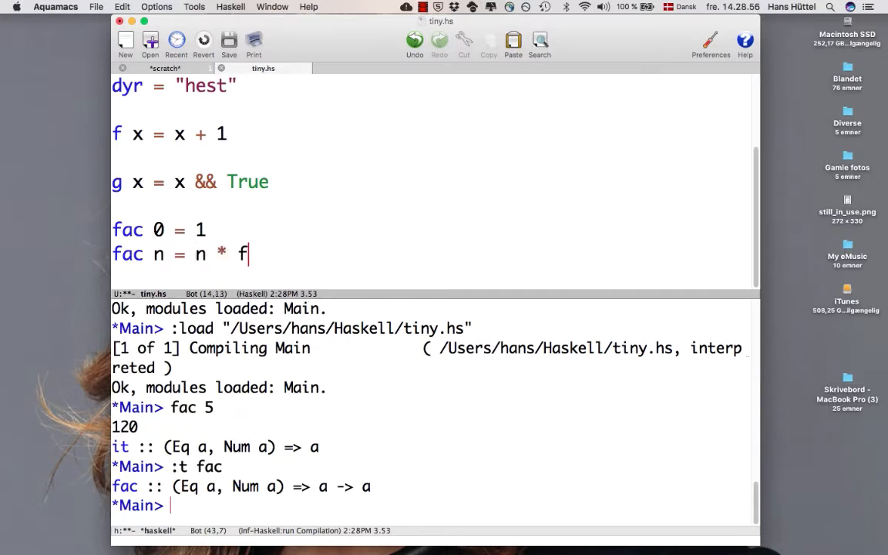
text(ac (n)
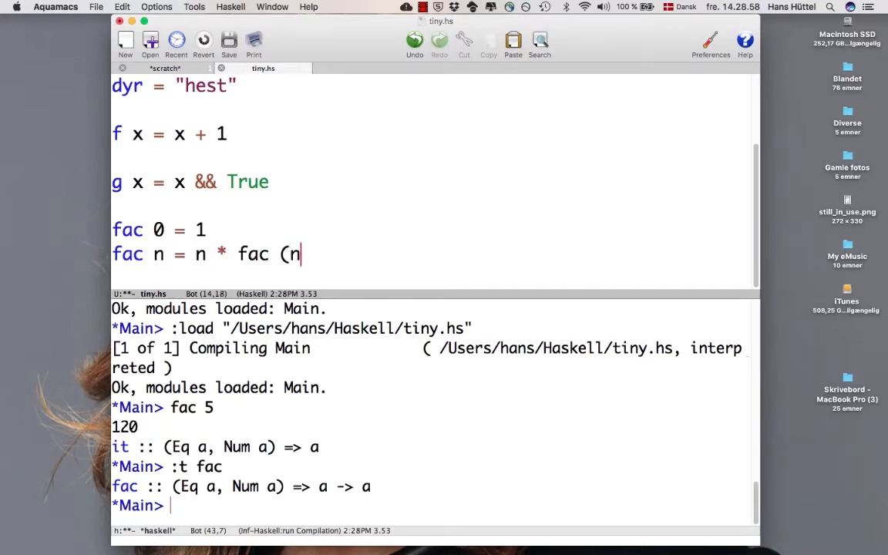
text(-1))
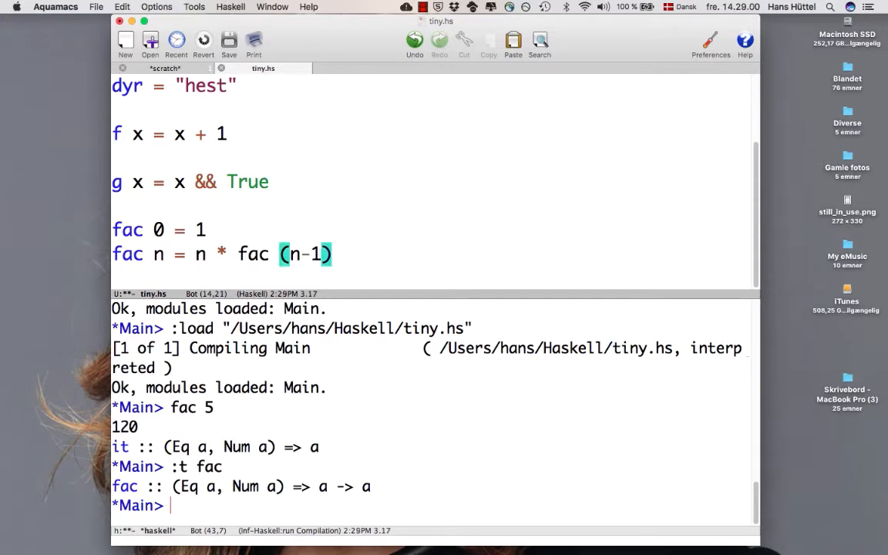
- Reload tiny.hs in GHCi, evaluate fac 5 to get 120, and query :t fac
click(229, 41)
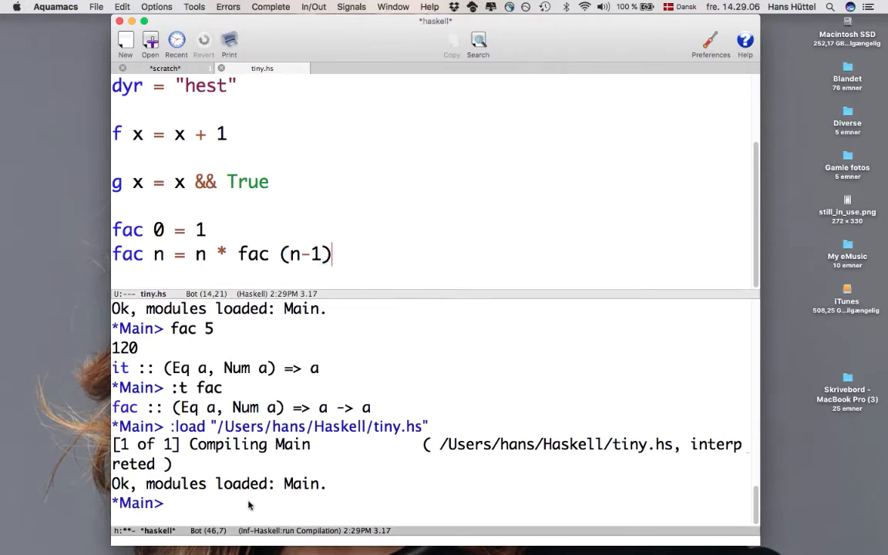
text(fac 5)
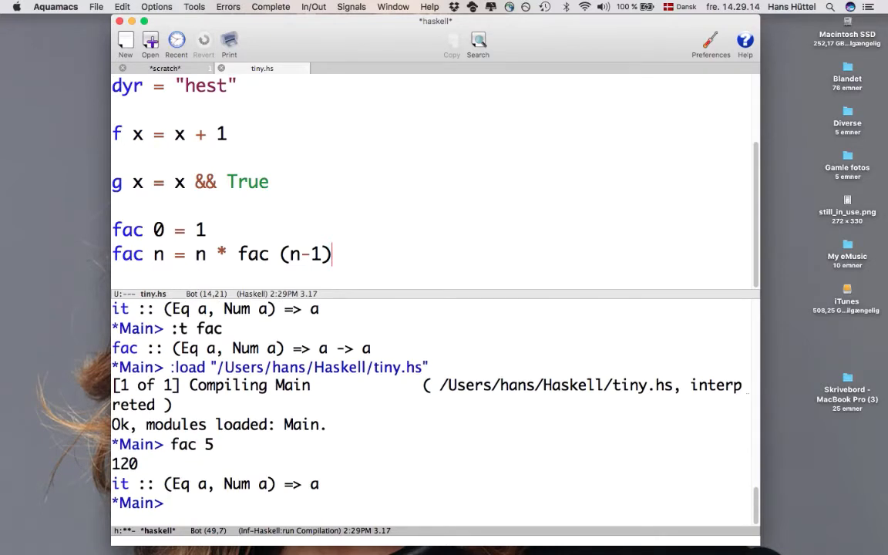
text(:t)
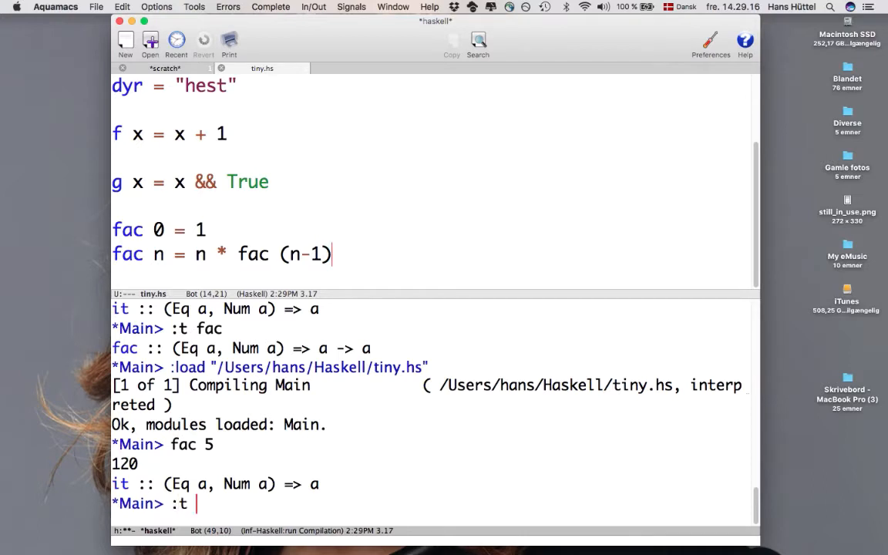
text(fac)
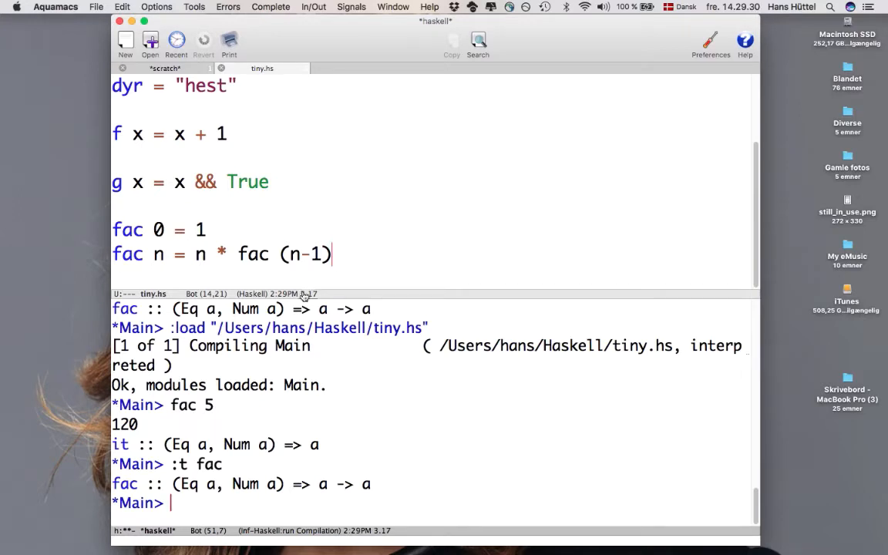
mouse_move(191, 405)
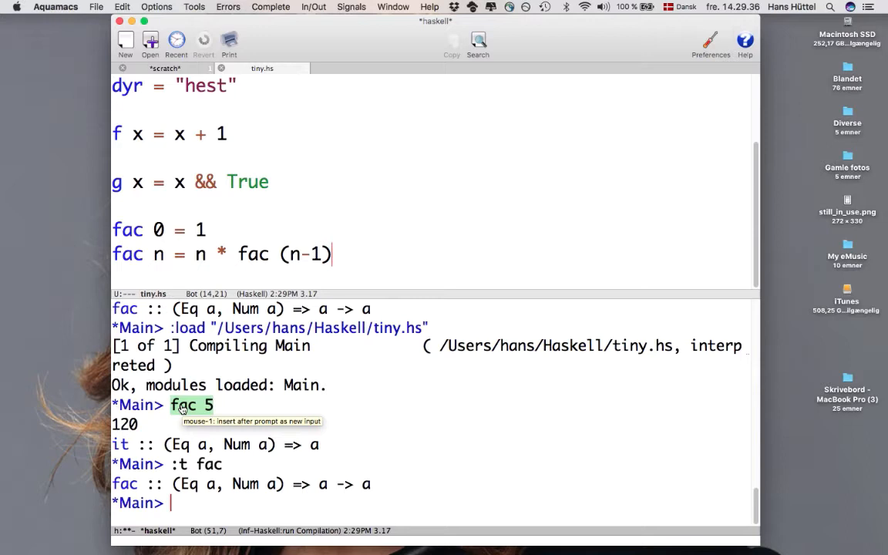
mouse_move(204, 411)
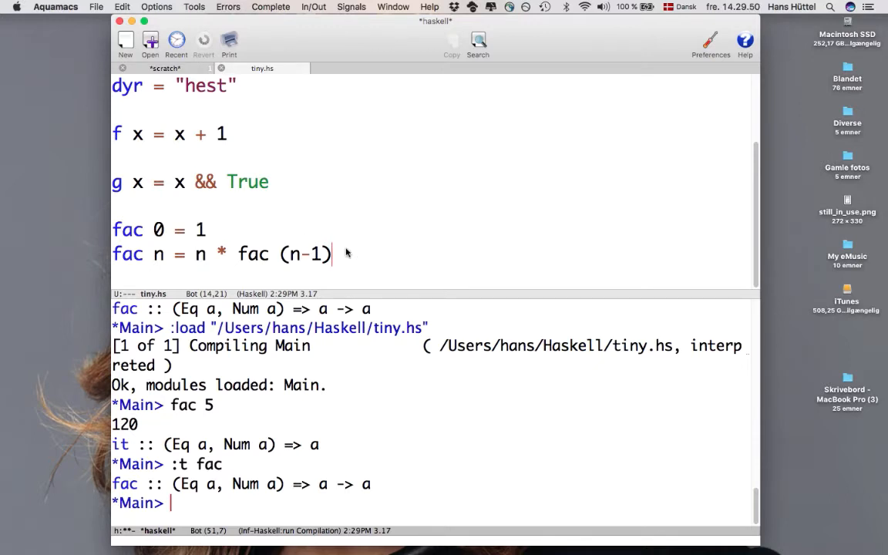
mouse_move(195, 356)
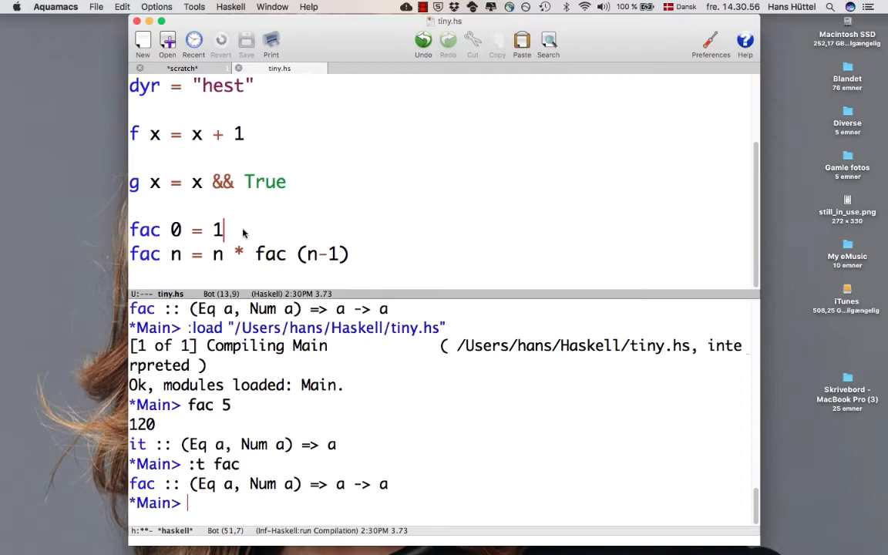
click(363, 545)
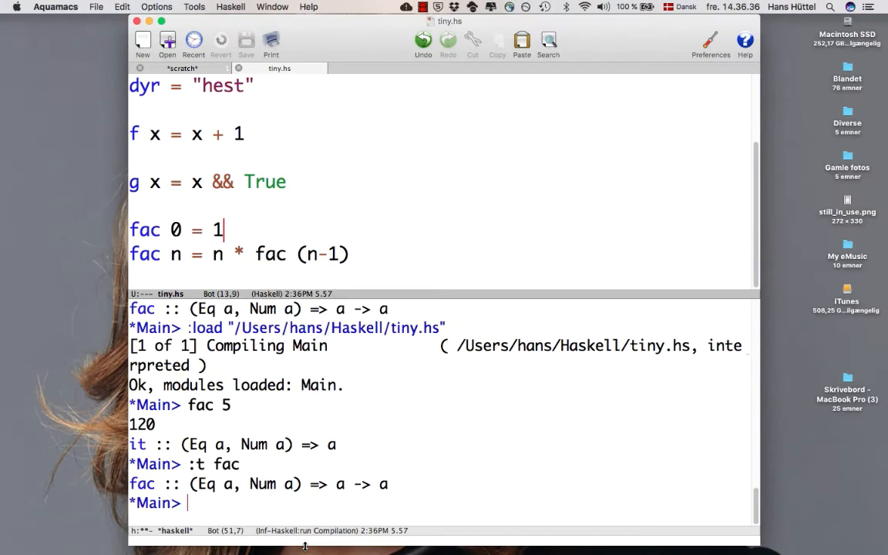
- Replace the fac definition with the start of app: app l1 l2 = if l1 == [] then l2
double_click(322, 254)
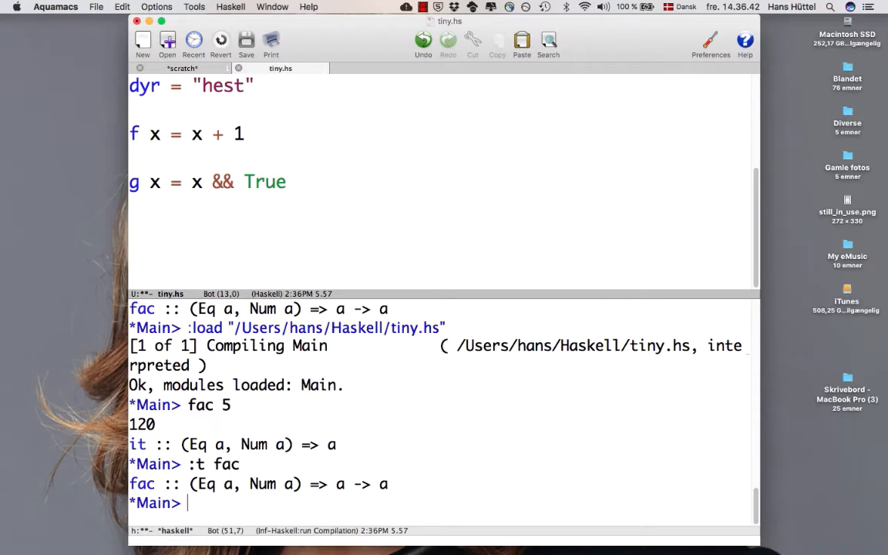
mouse_move(247, 215)
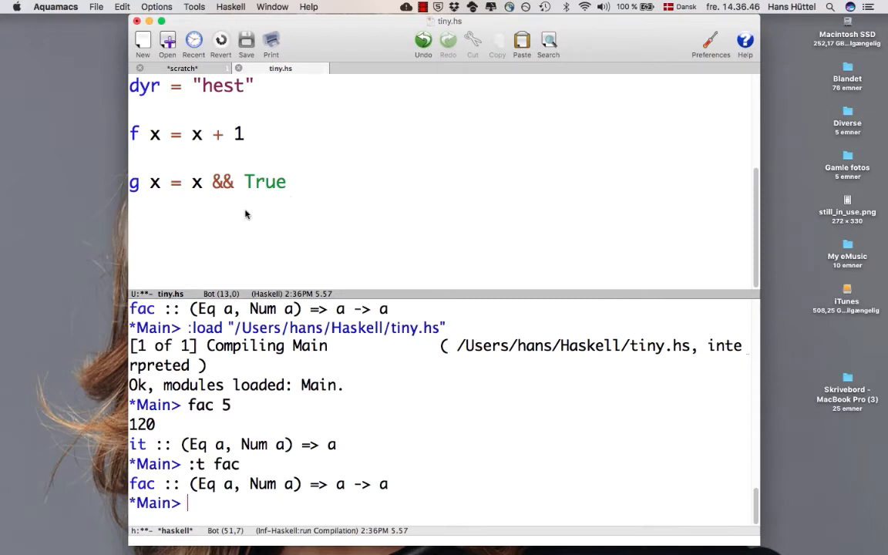
text(a)
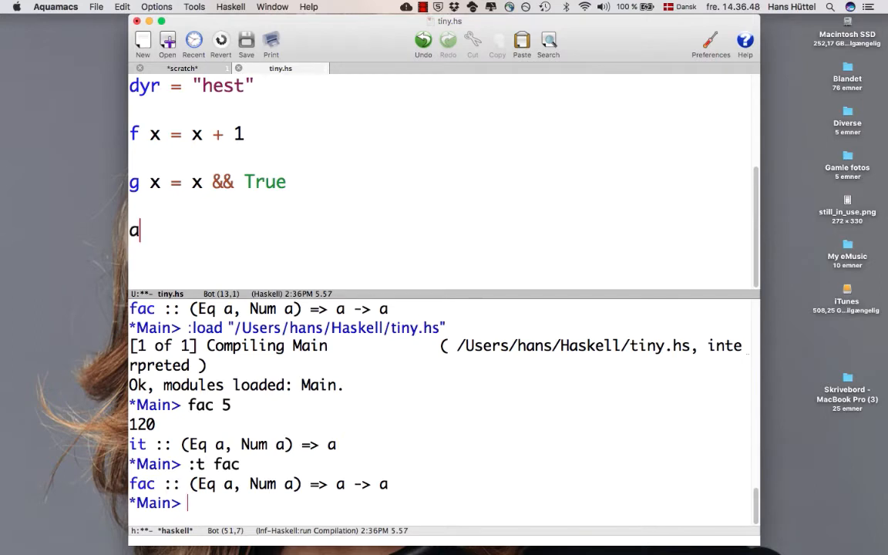
text(pp)
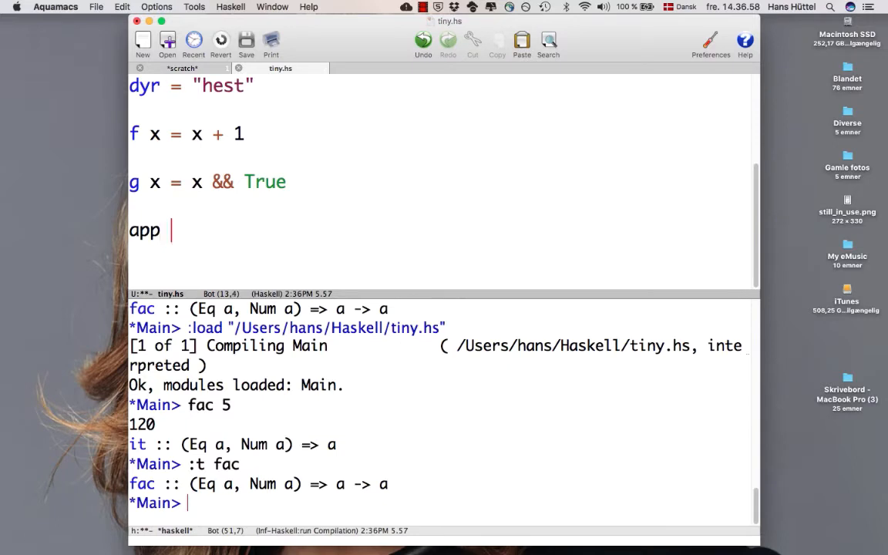
text(l1 l2)
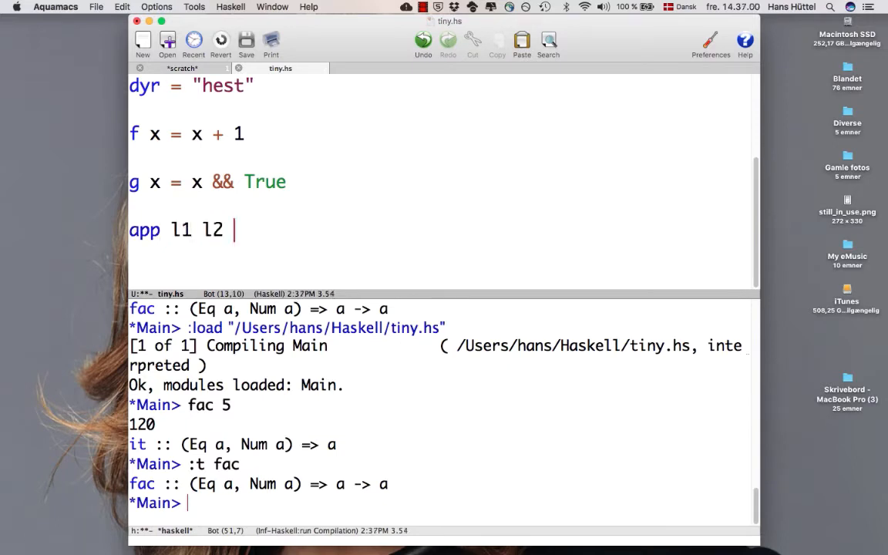
text(=)
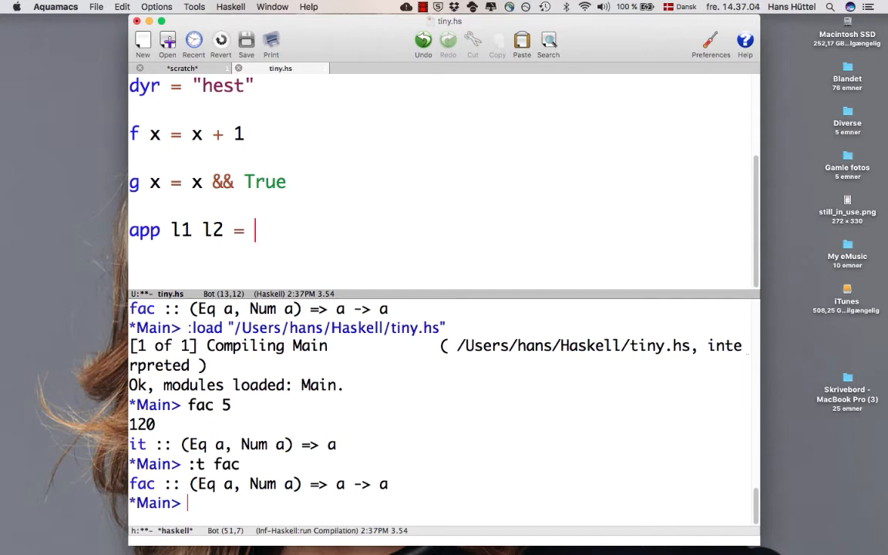
text(if l1 == [] then l2 else)
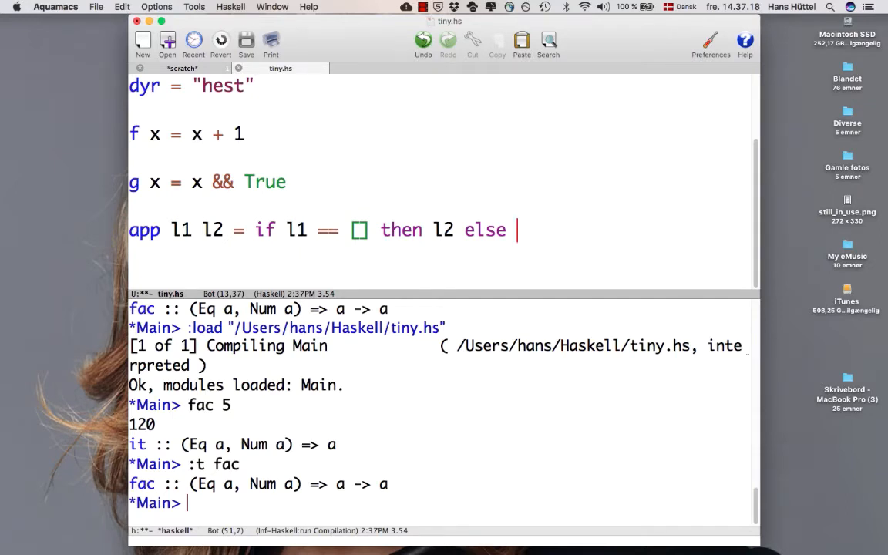
- Finish app's else branch: (head l1) : (app (tail l1) l2)
text(a)
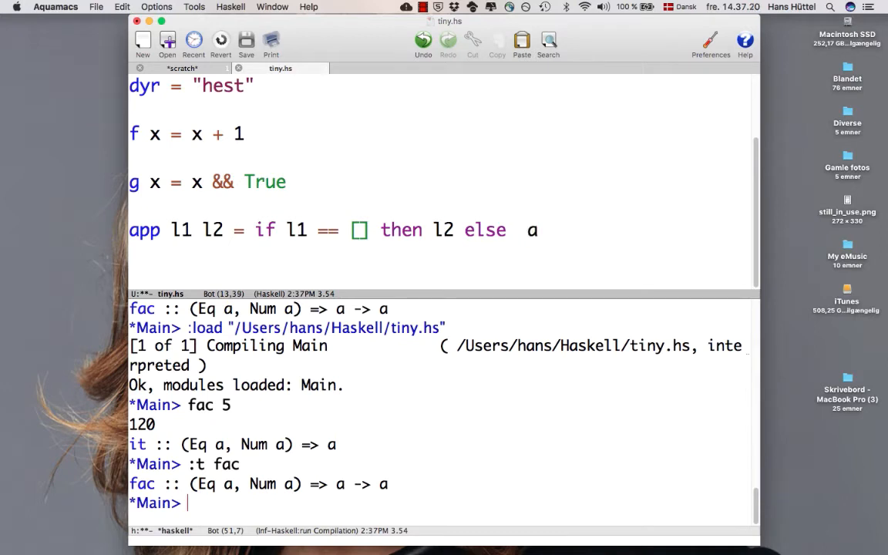
text(()
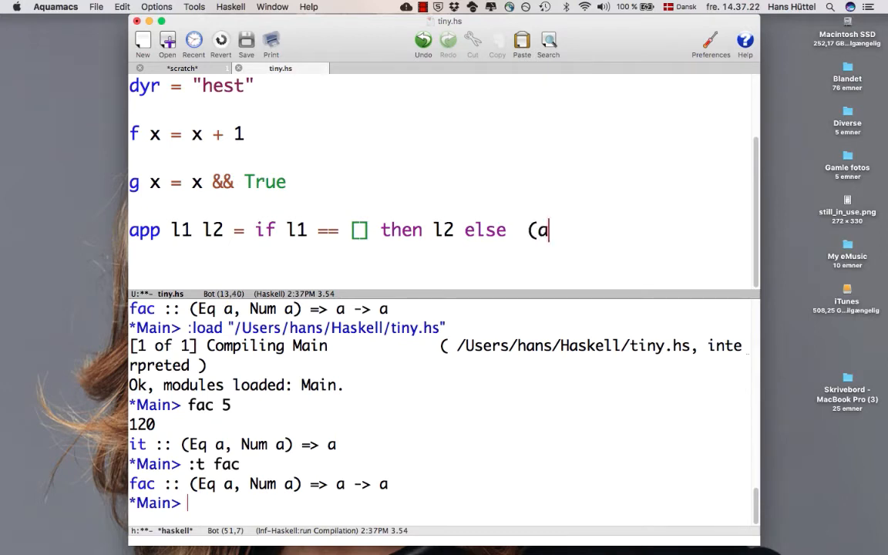
text(pp)
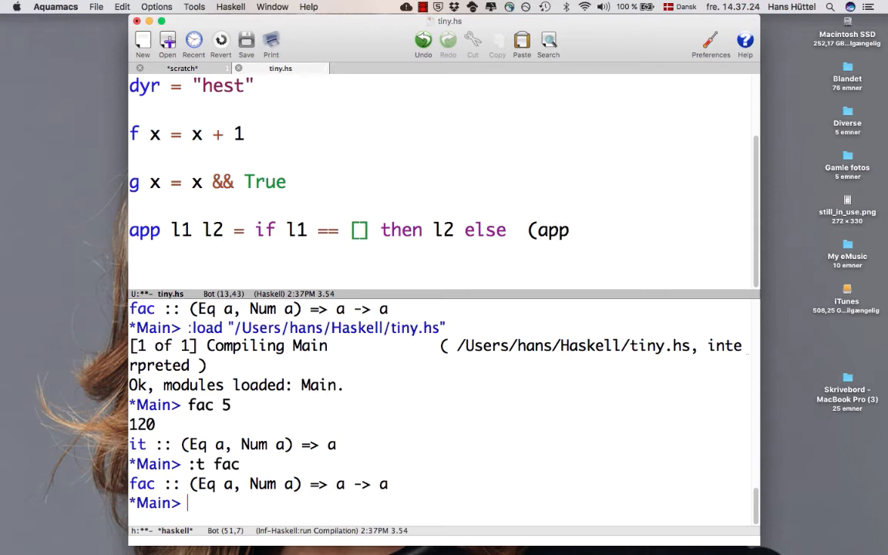
text((tail)
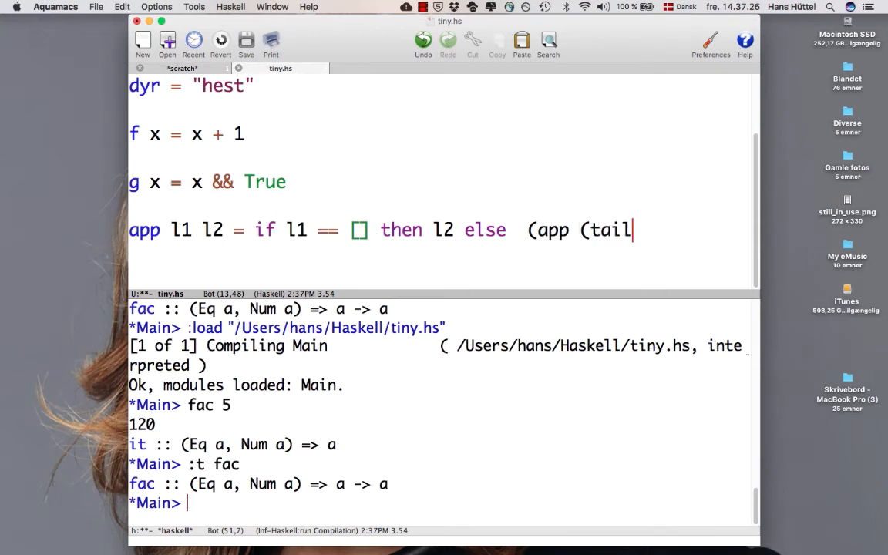
text(l1)
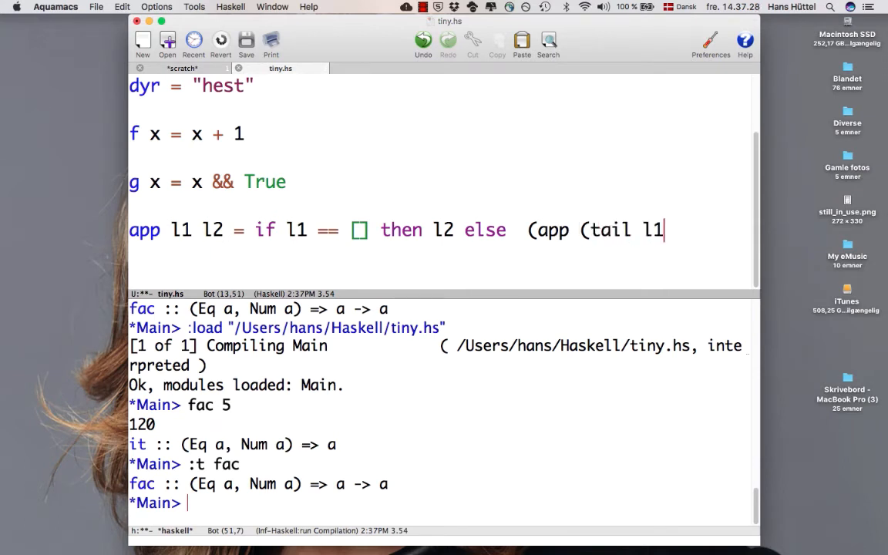
text() l2)
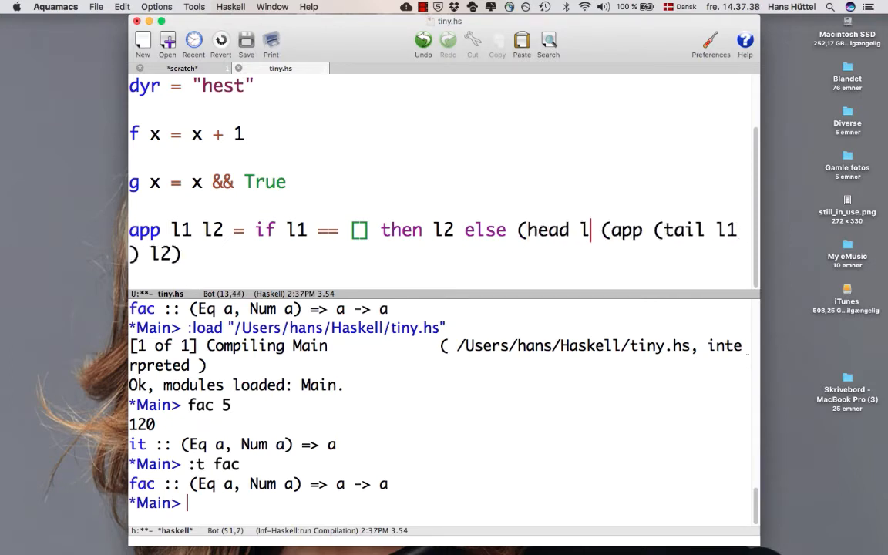
text(1) :)
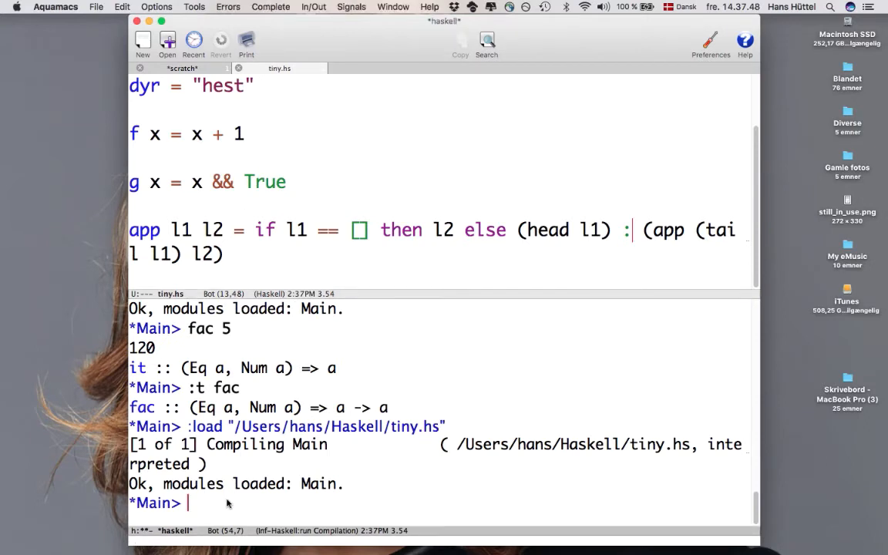
- Evaluate app [1,2] [3,4] in GHCi, which gives [1,2,3,4]
text(appe)
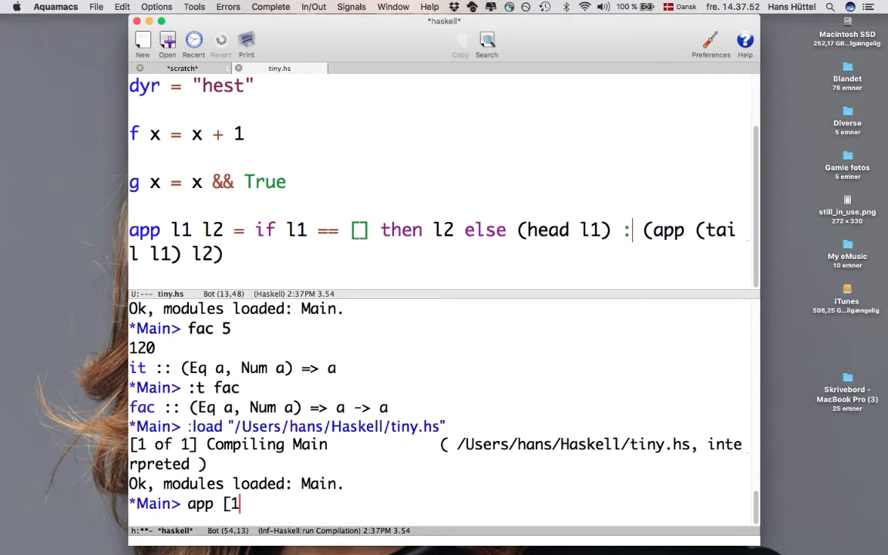
text(,2] [3,4])
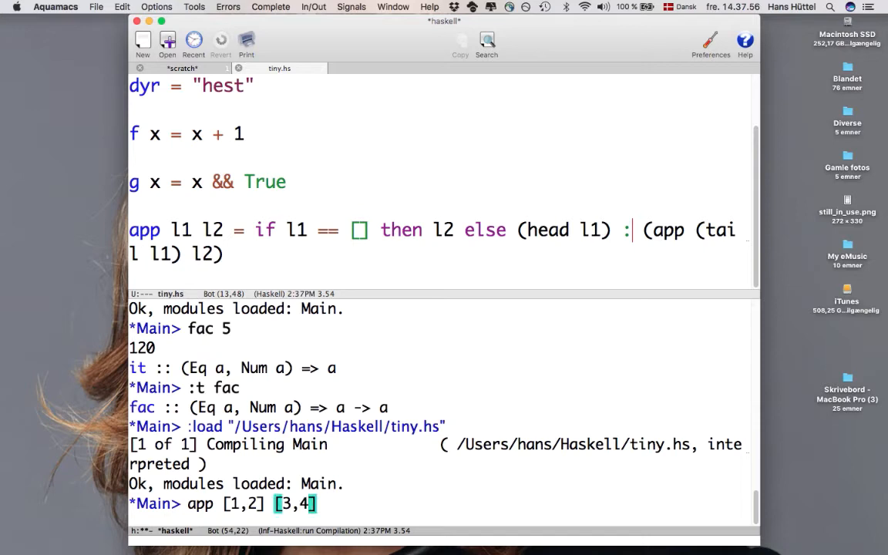
key(Return)
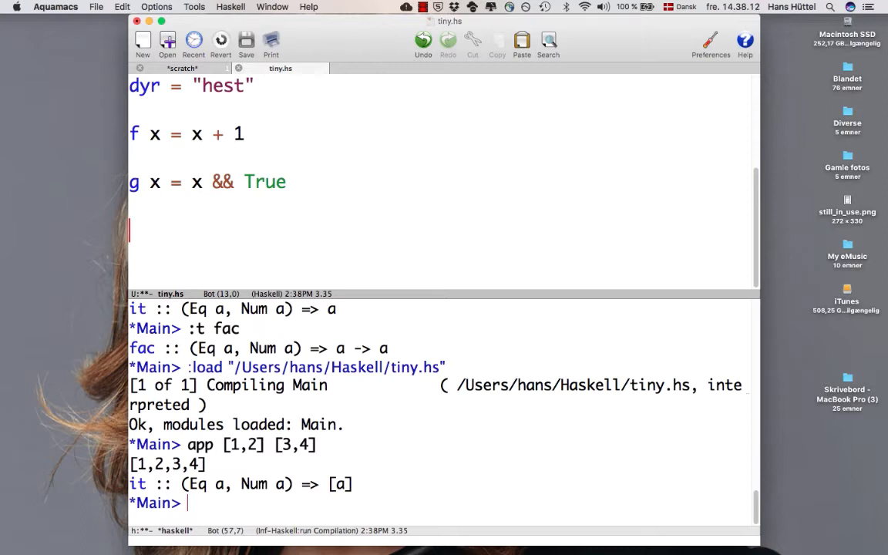
- Write the empty-list equation app [] l2 = l2
text(a)
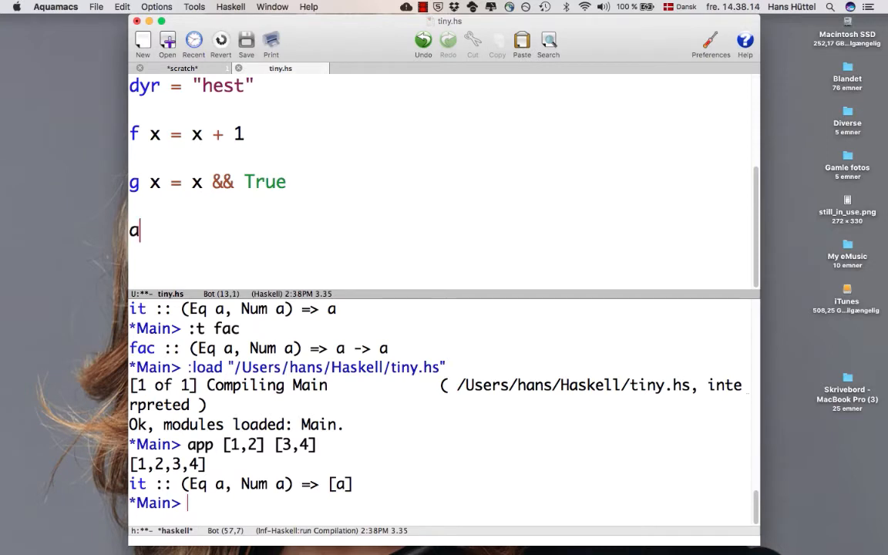
text(p)
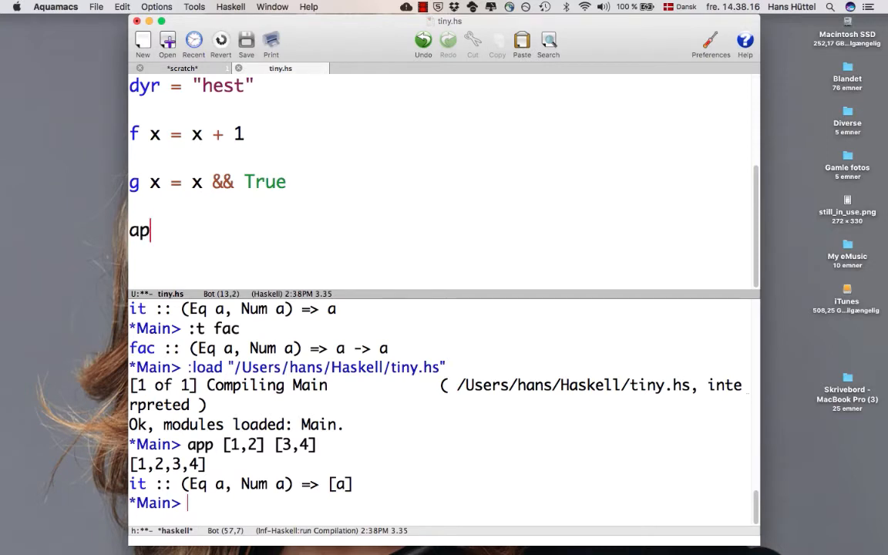
text(p)
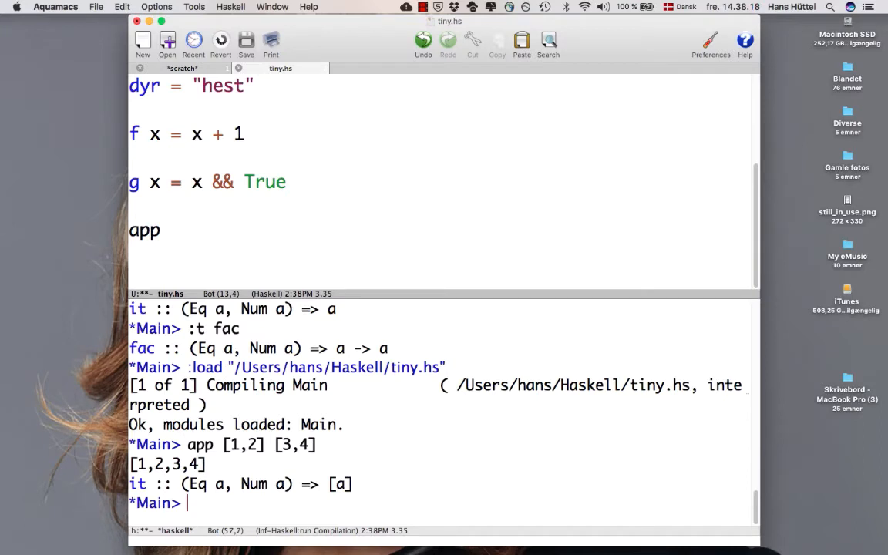
text([)
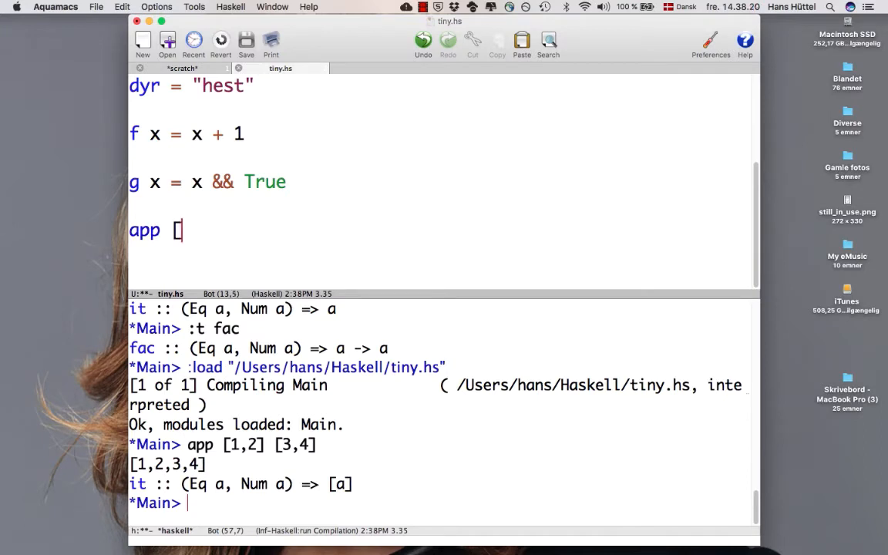
text(])
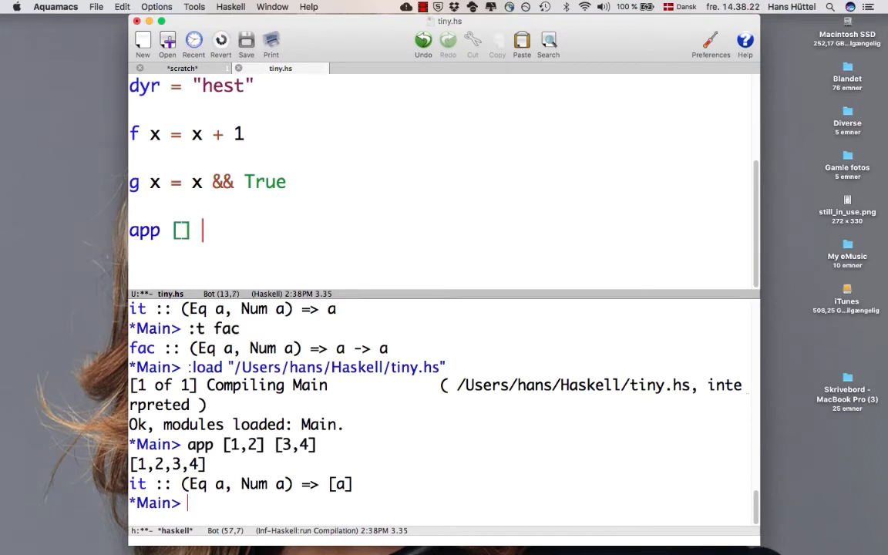
text(l2 =)
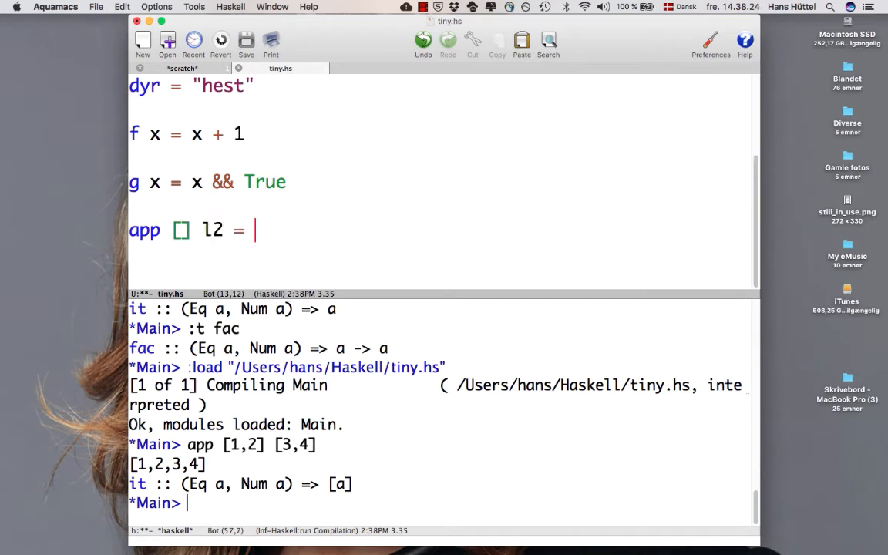
text(l2)
text(app ()
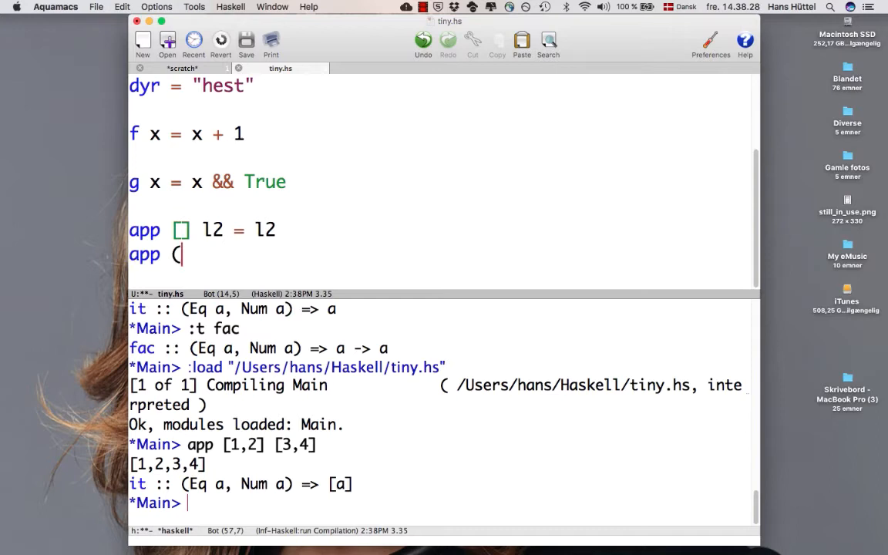
- Write the cons equation app (x:xs) l2 = x : (app xs l2)
text(x)
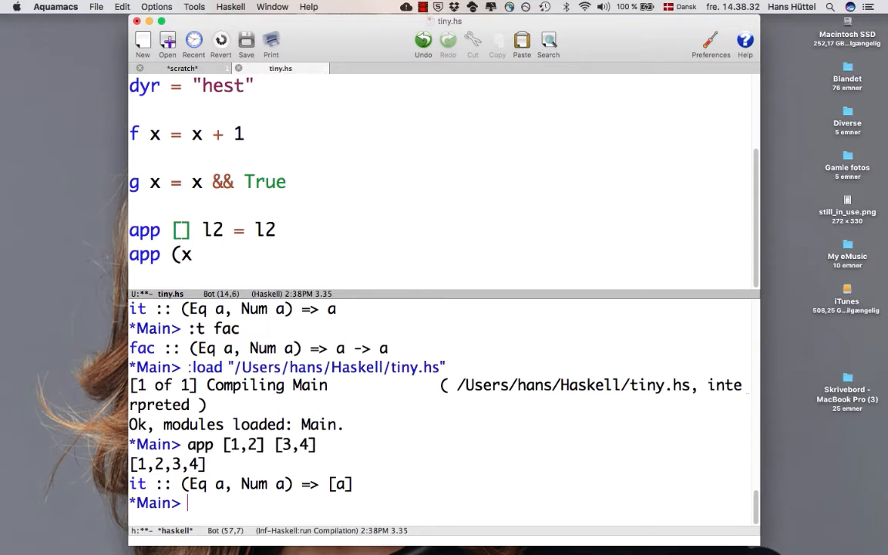
text(:xs))
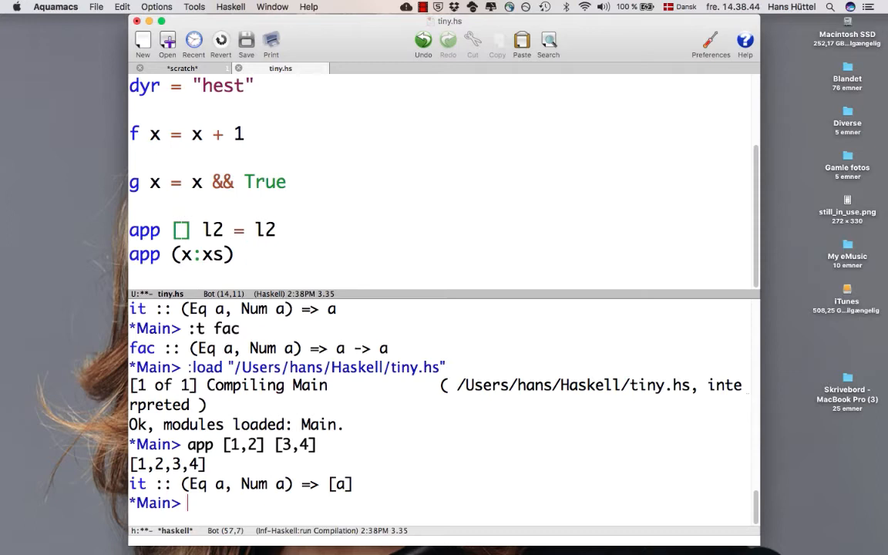
text(l2 = x : ()
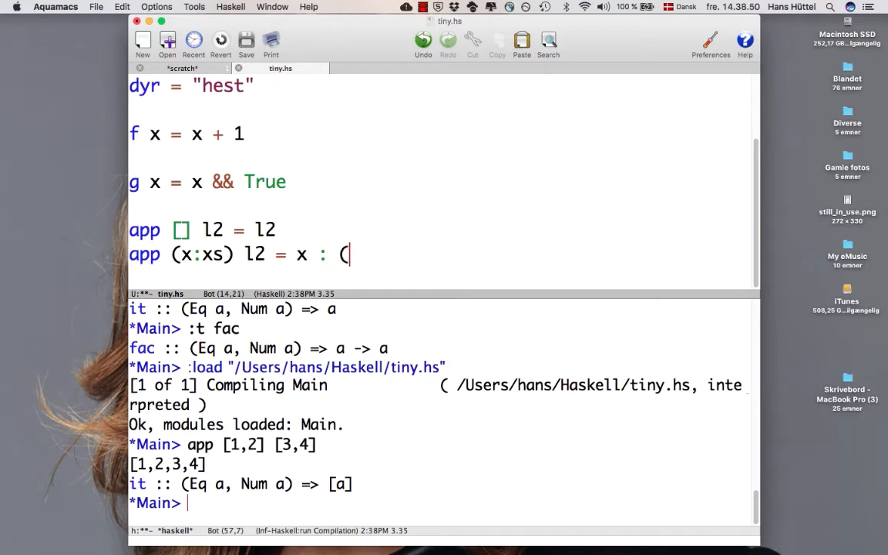
text(app xs l2))
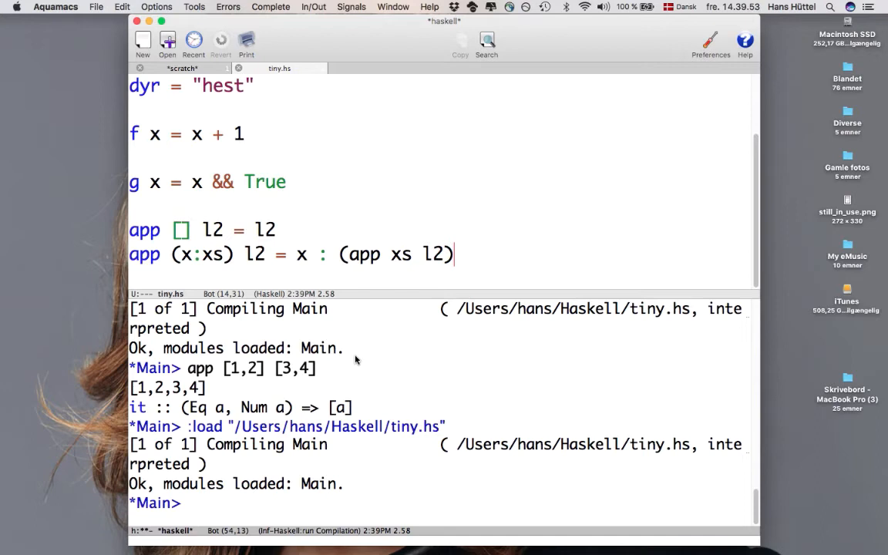
mouse_move(301, 367)
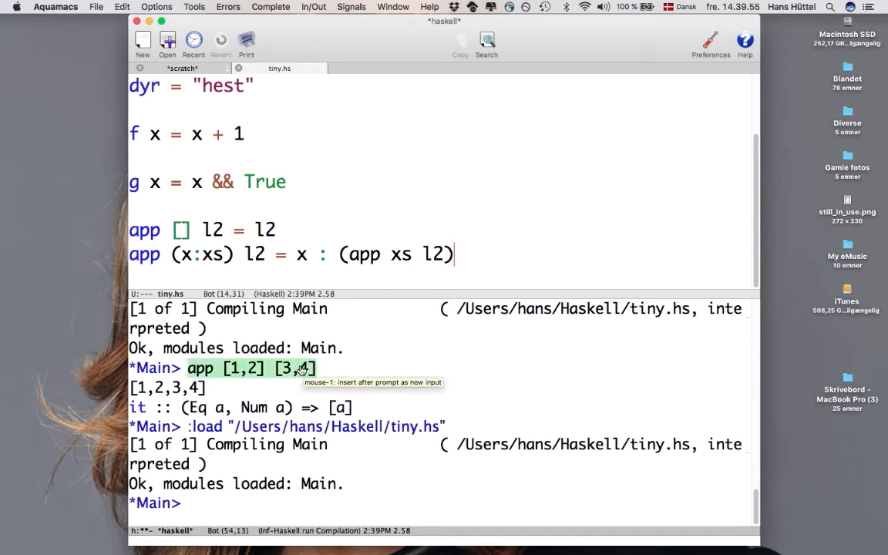
- Reload tiny.hs and run app [1,2] [3,4], getting [1,2,3,4]
right_click(301, 370)
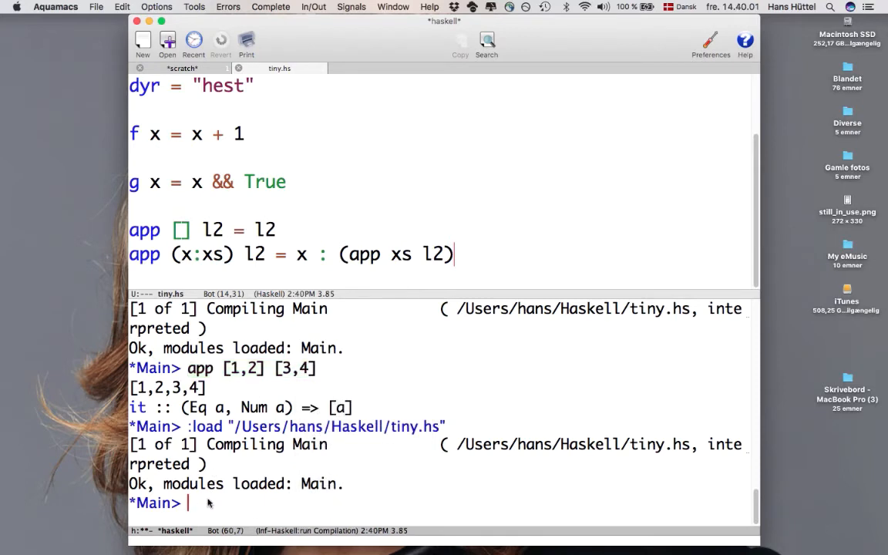
text(app [)
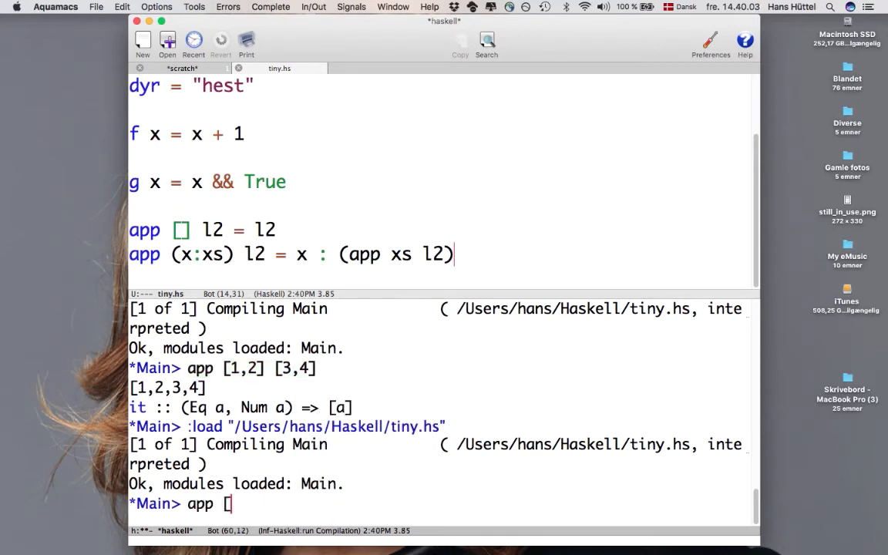
text(1,2] [)
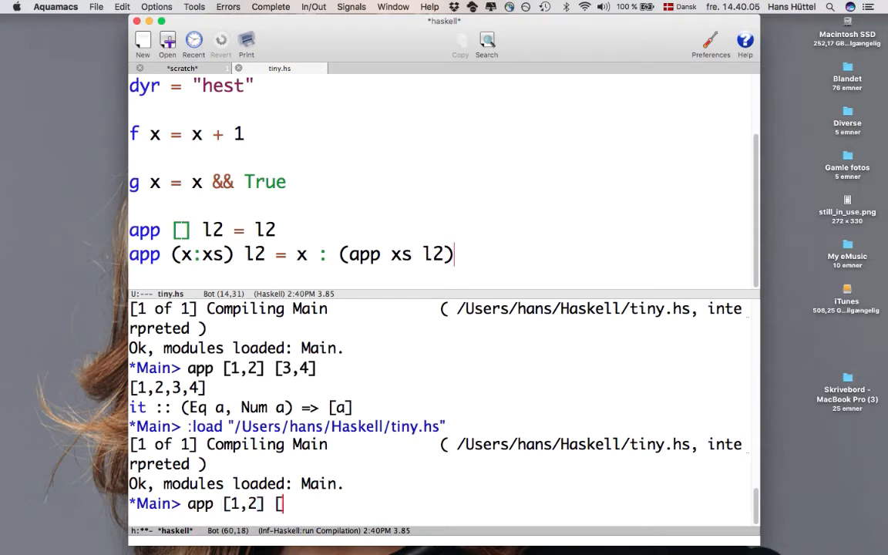
text([3,4])
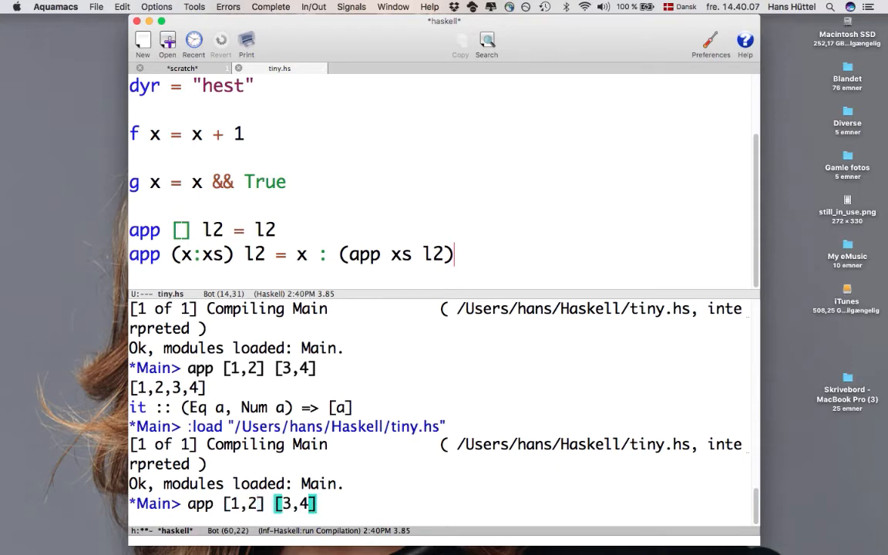
key(Return)
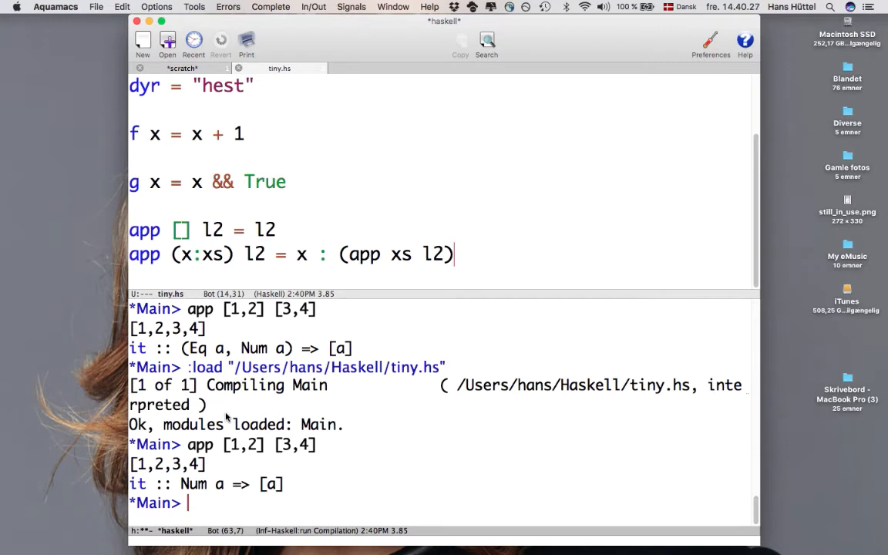
mouse_move(297, 231)
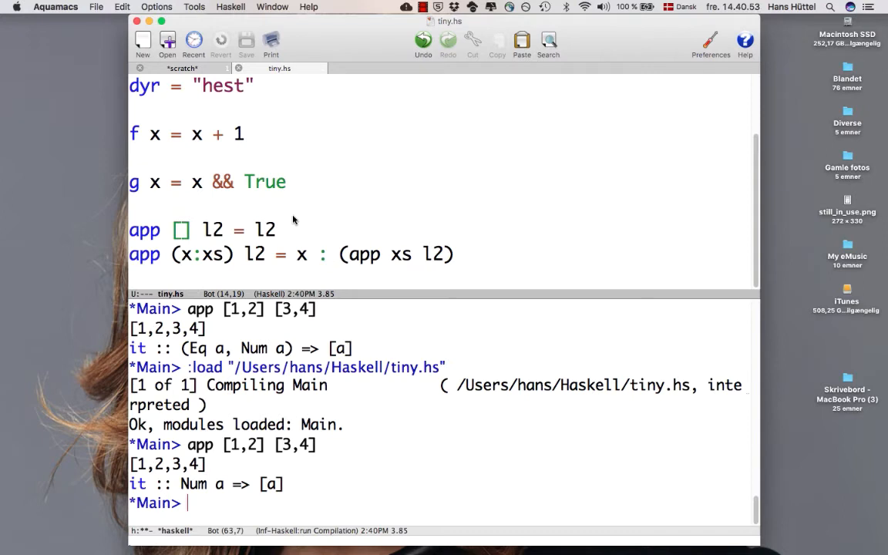
mouse_move(286, 239)
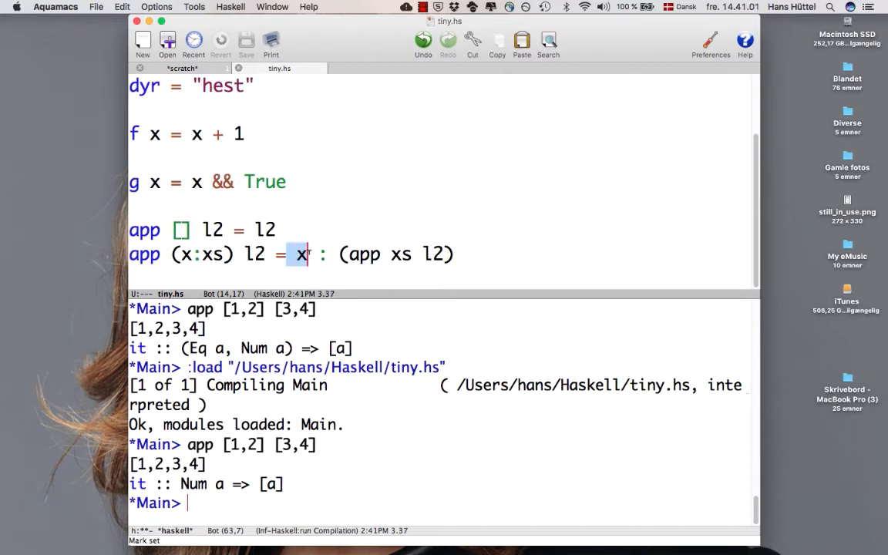
mouse_move(305, 301)
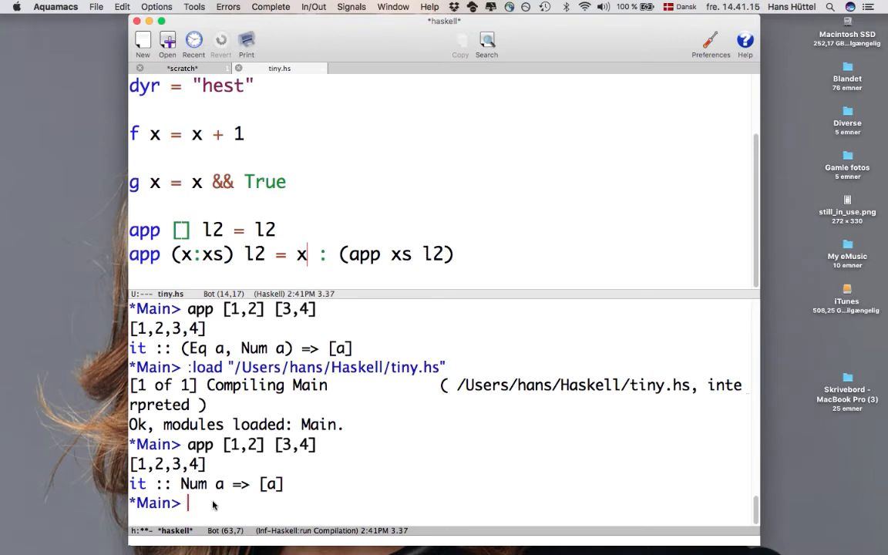
- Query :t app and highlight the [a] result type in its signature
text(:t app)
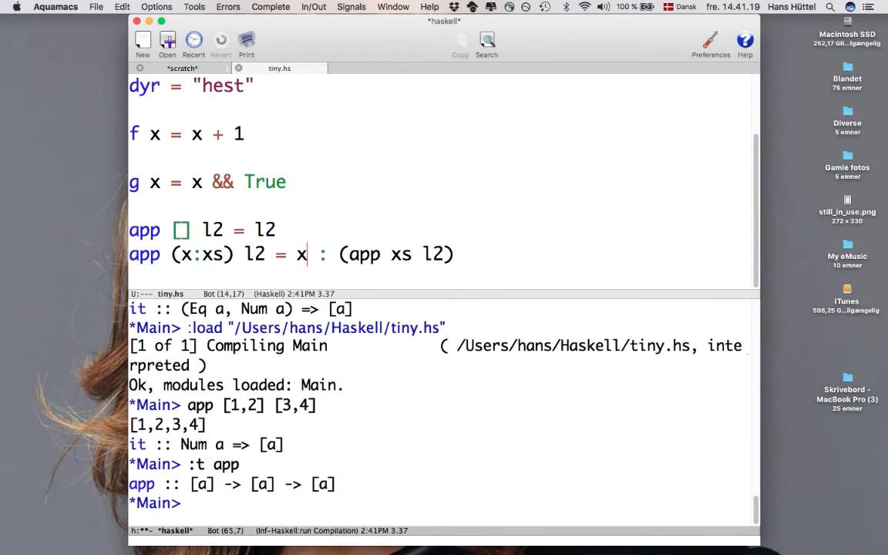
mouse_move(229, 502)
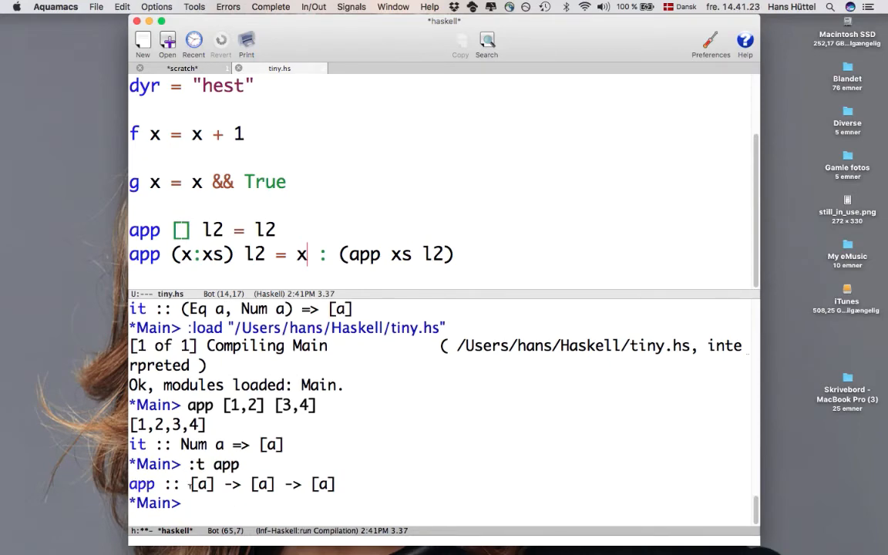
double_click(202, 484)
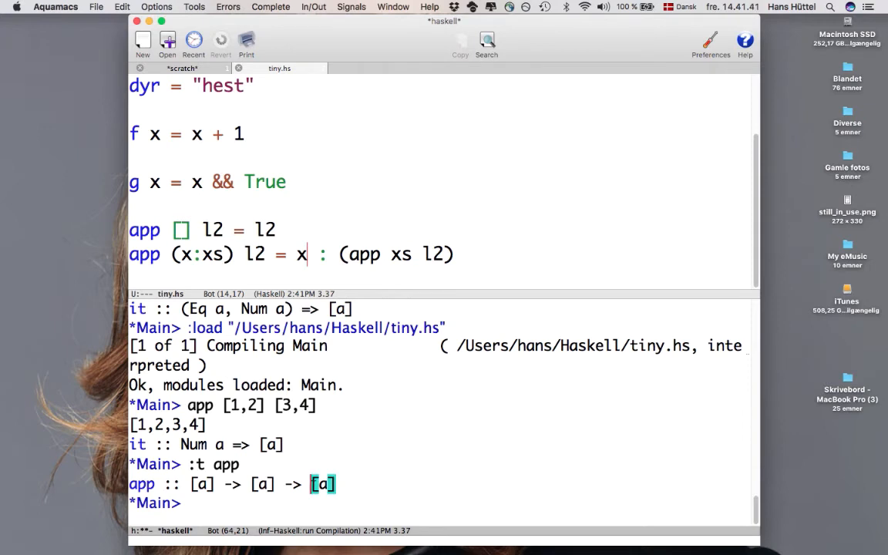
mouse_move(280, 514)
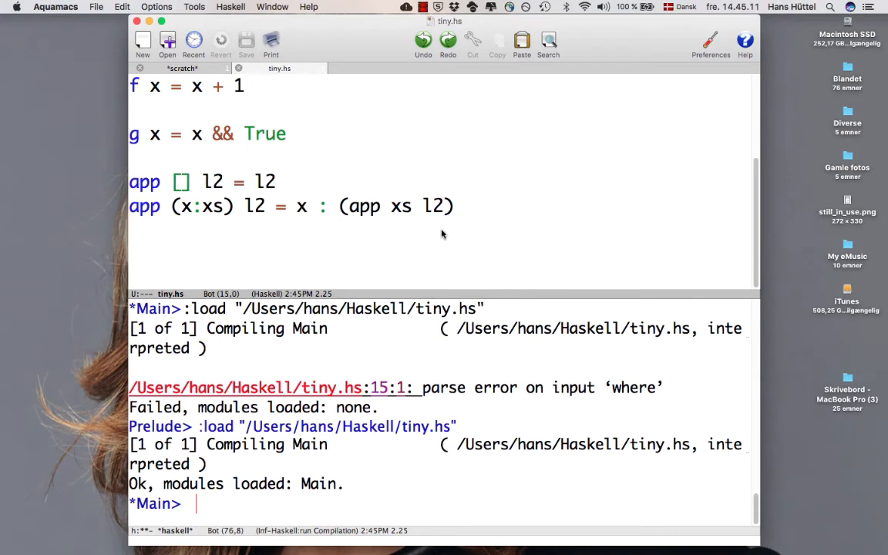
mouse_move(448, 233)
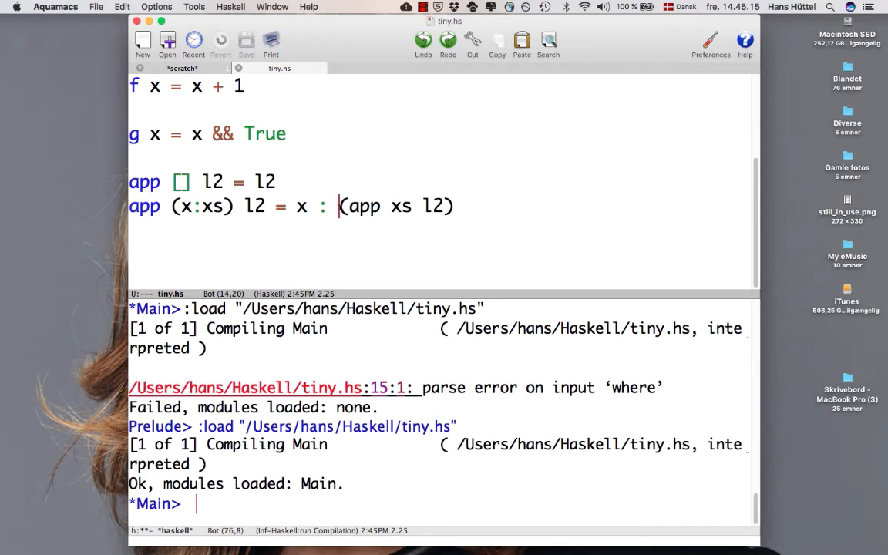
- Replace (app xs l2) with mylist and add 'where mylist = (app xs l2)'
drag(339, 206, 455, 206)
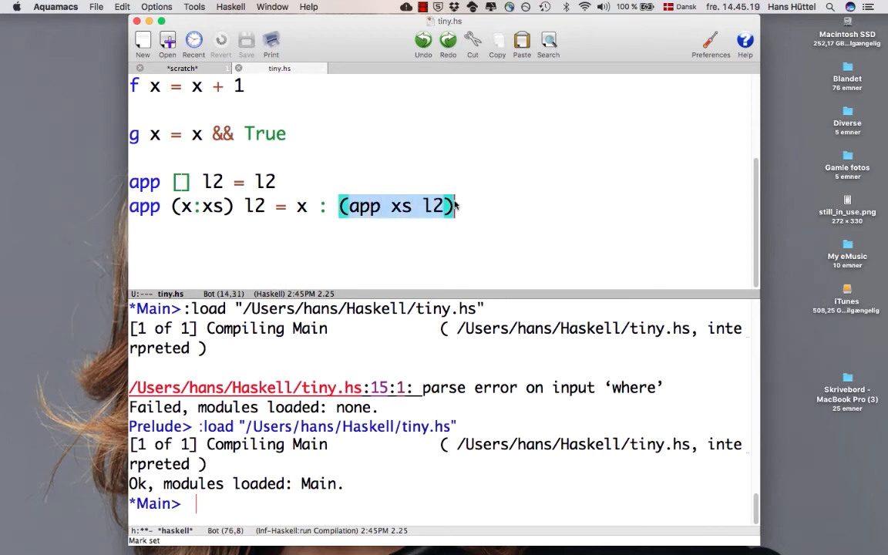
text(my)
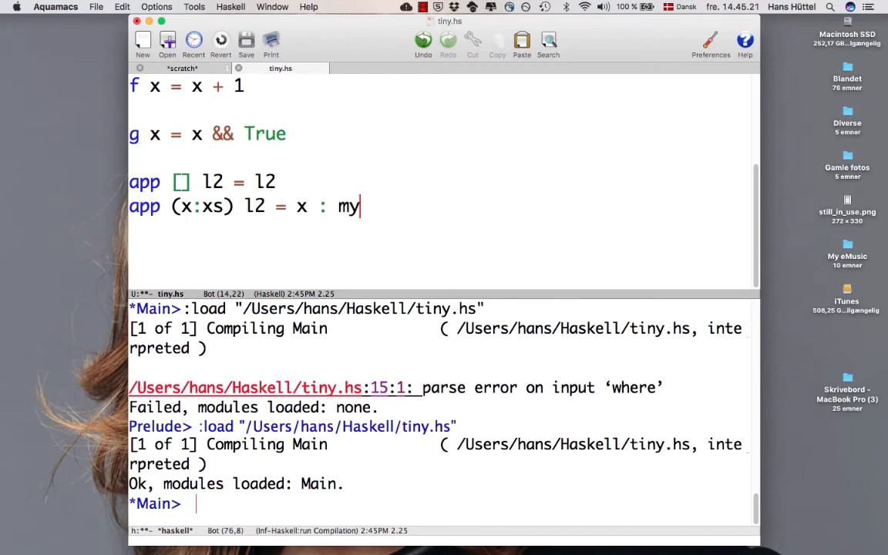
text(list)
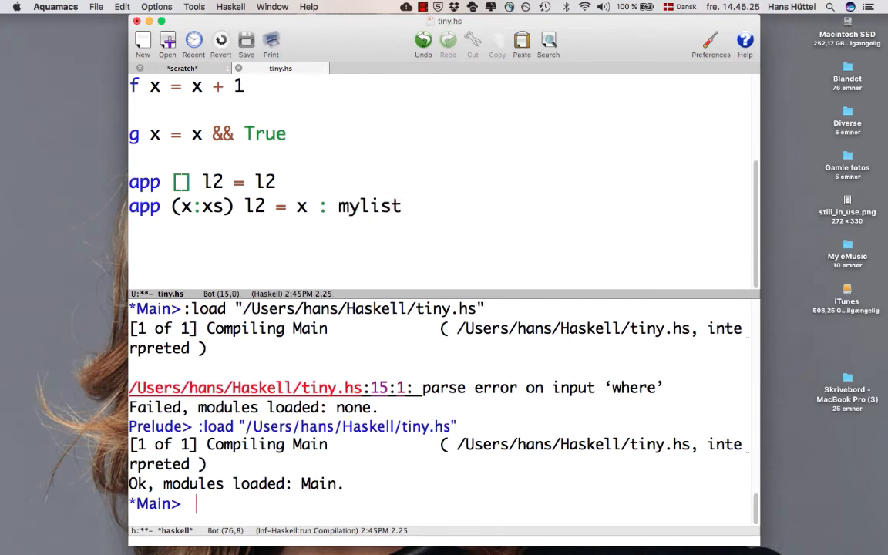
text(where mylis)
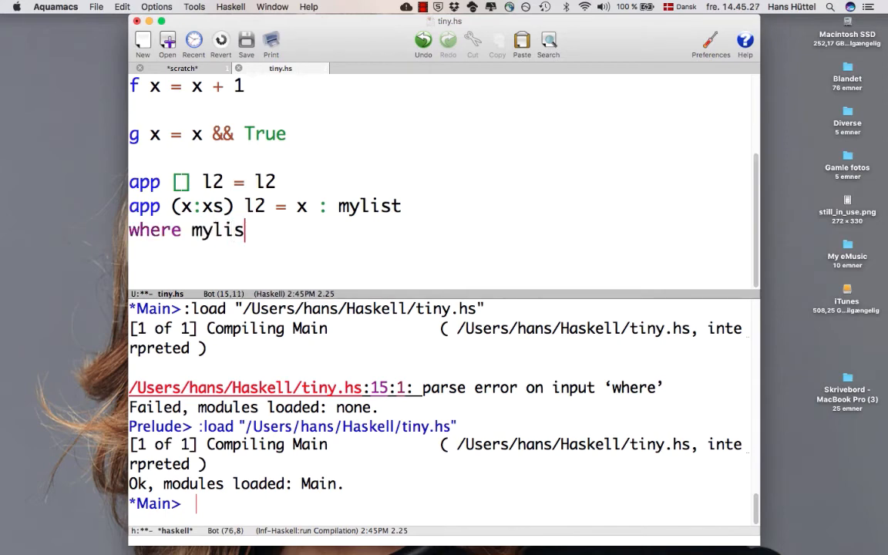
text(= (app xs l2))
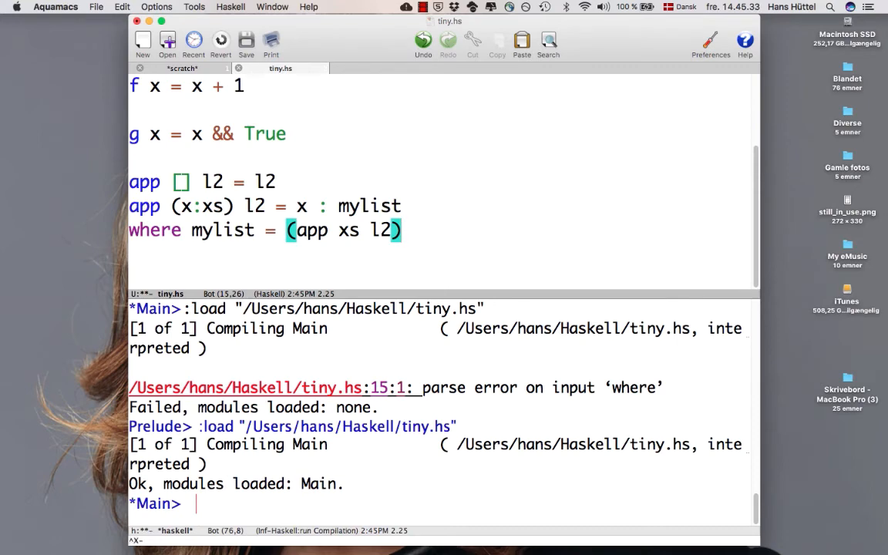
click(246, 40)
text(app [1,2] [3,4])
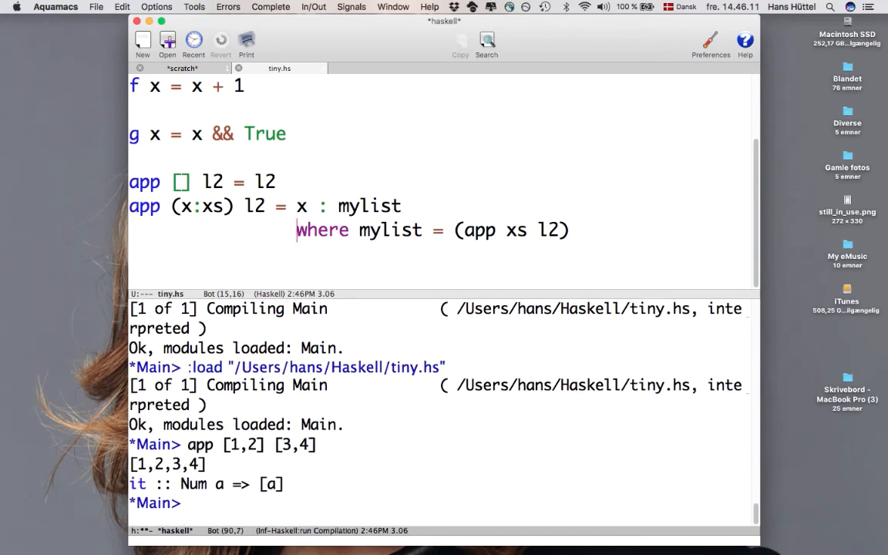
mouse_move(322, 252)
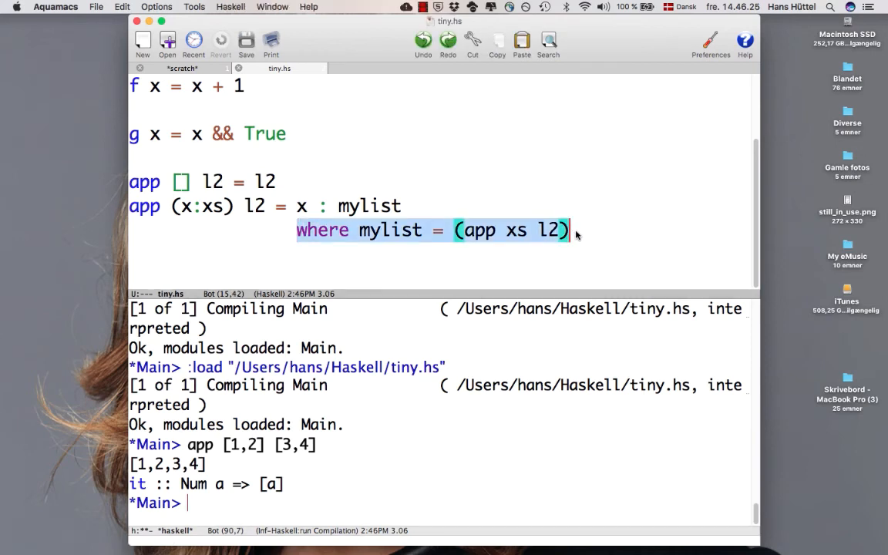
- Delete the where definition of mylist and select mylist's use after in
key(Delete)
text(let mylist = (app xs l2) in )
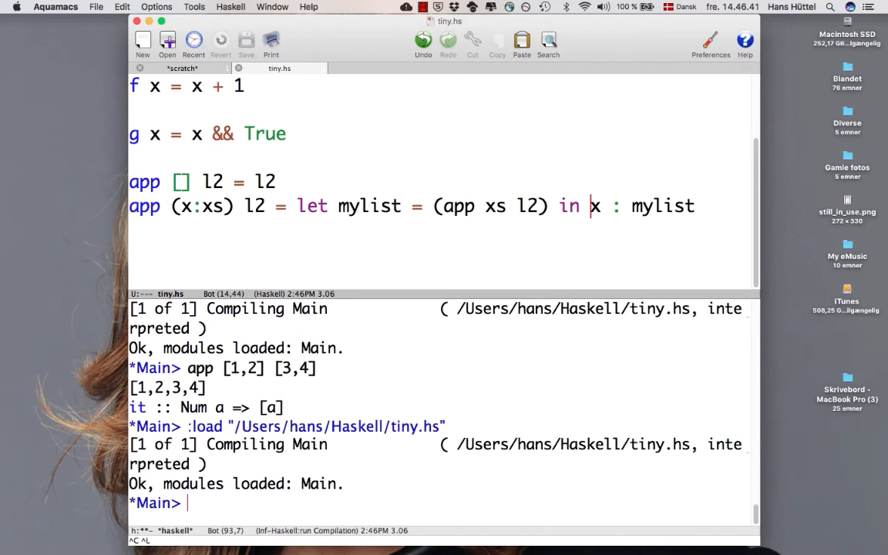
mouse_move(330, 252)
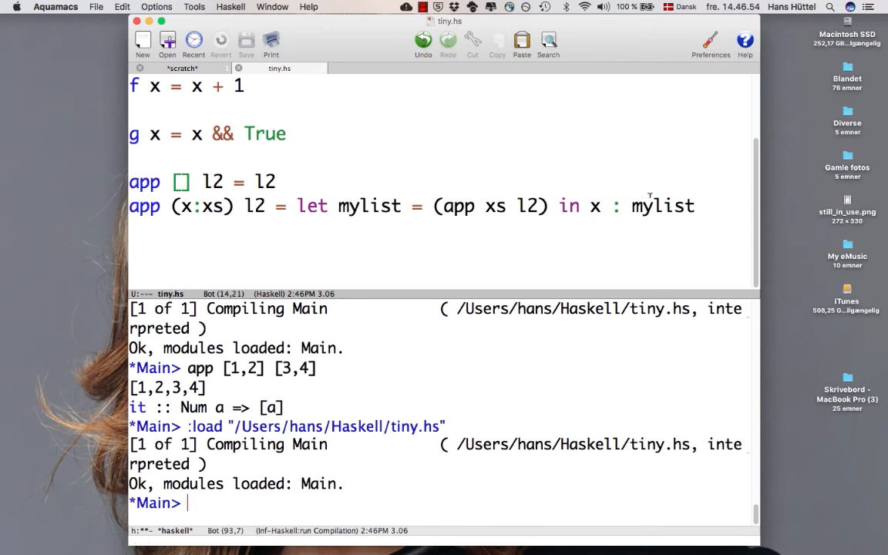
click(654, 206)
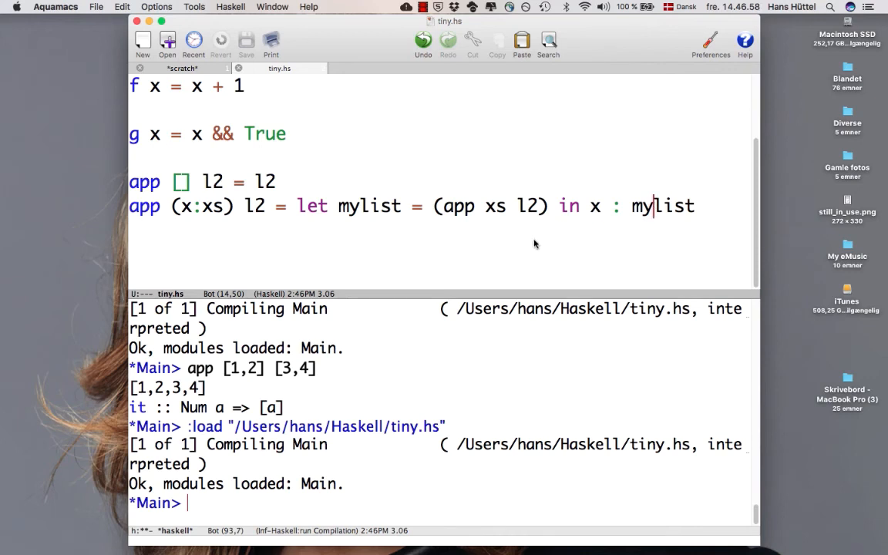
double_click(251, 367)
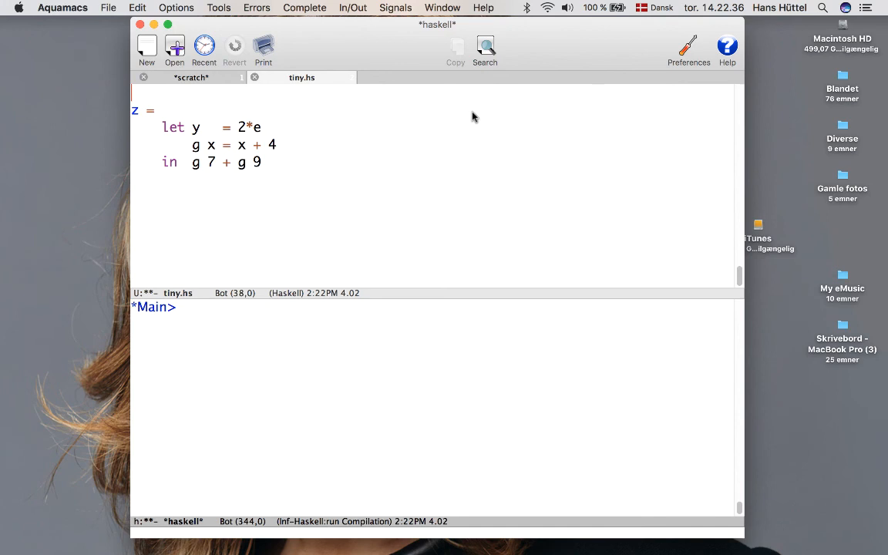
mouse_move(455, 118)
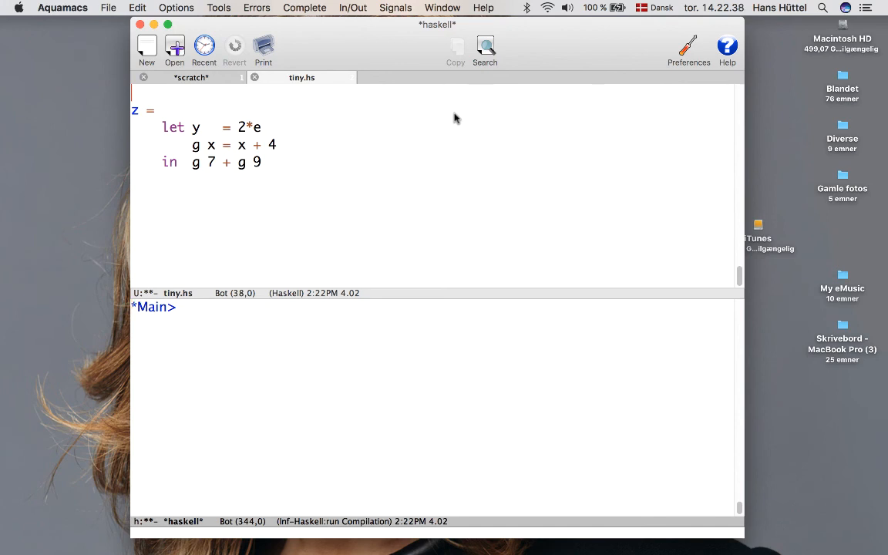
mouse_move(274, 121)
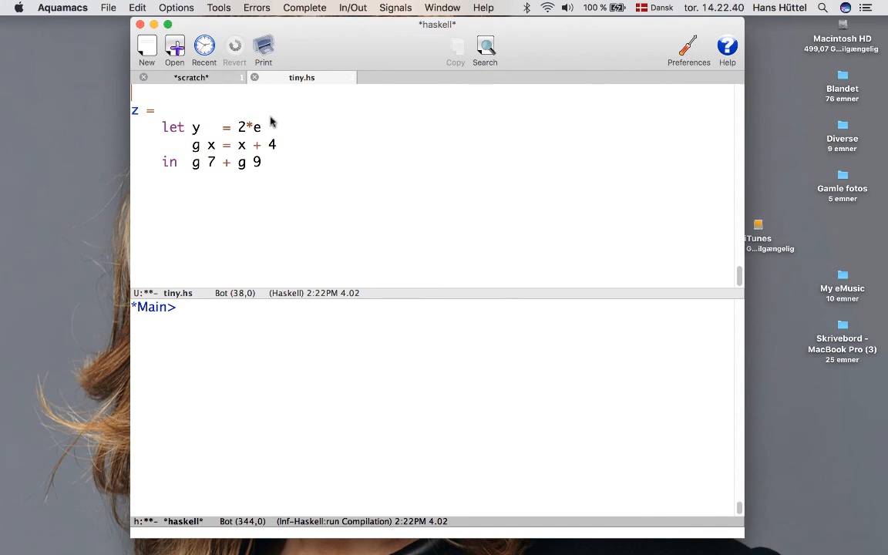
mouse_move(299, 134)
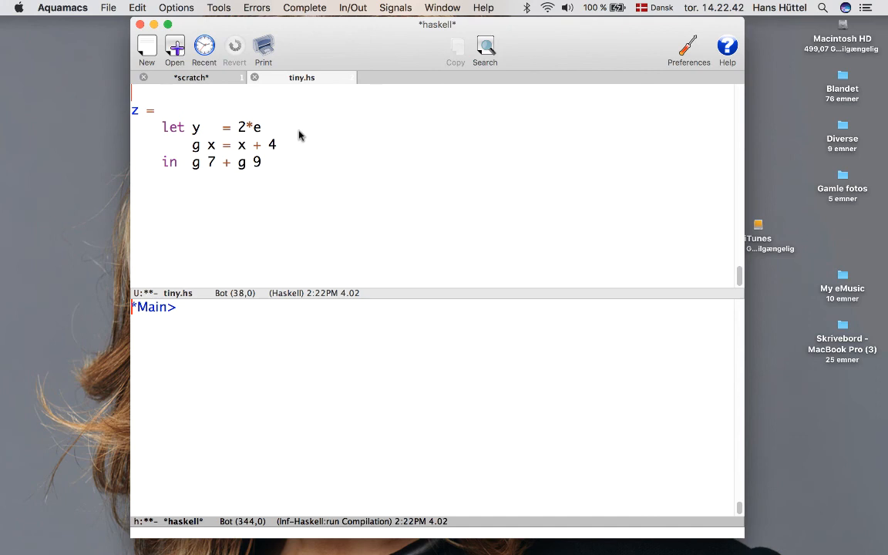
mouse_move(209, 141)
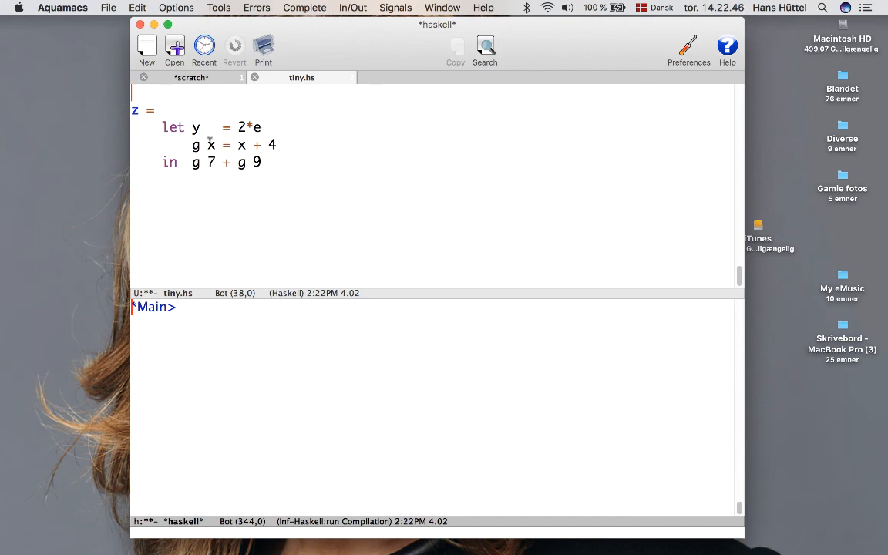
drag(192, 127, 262, 127)
text( {)
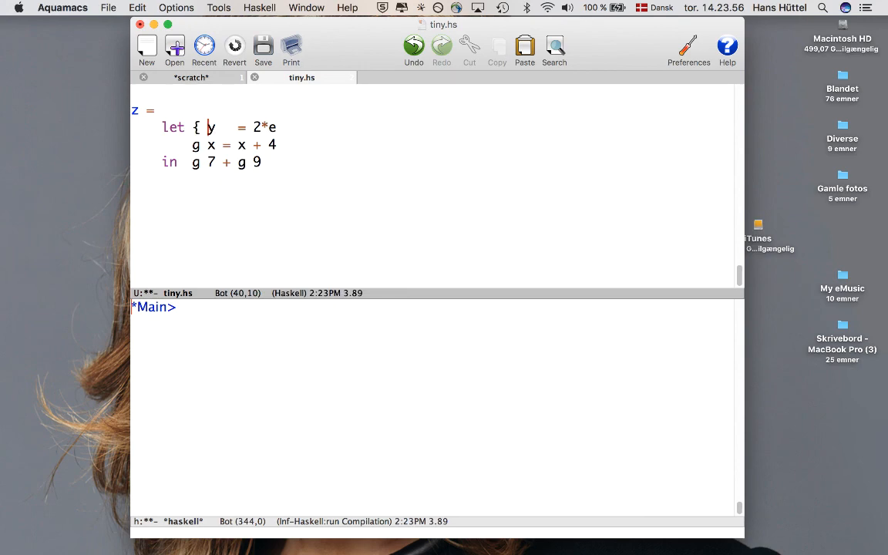
- Add the semicolon after y = 2*e and move to the end of g x = x + 4
text(;)
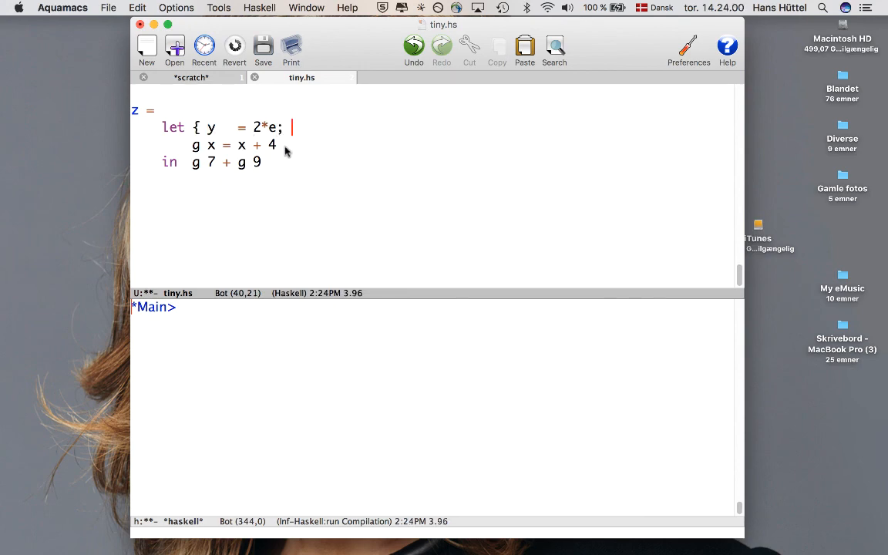
click(287, 145)
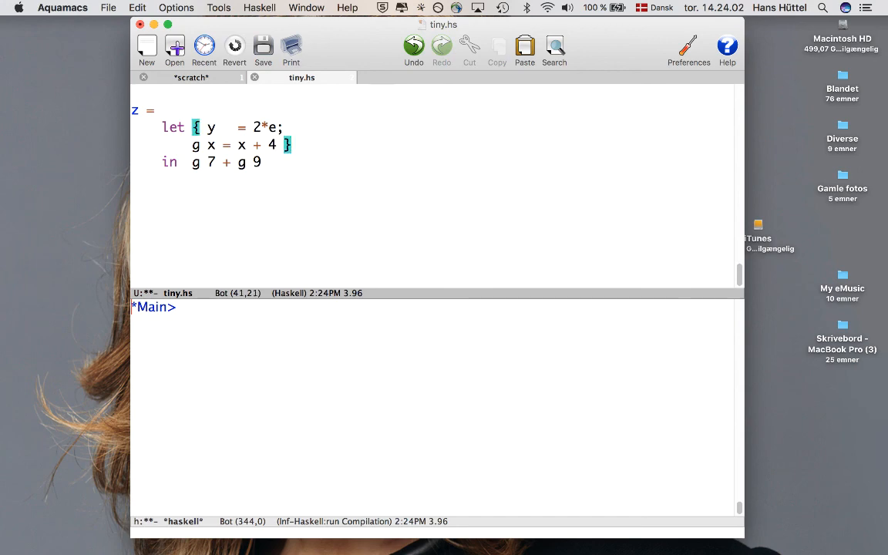